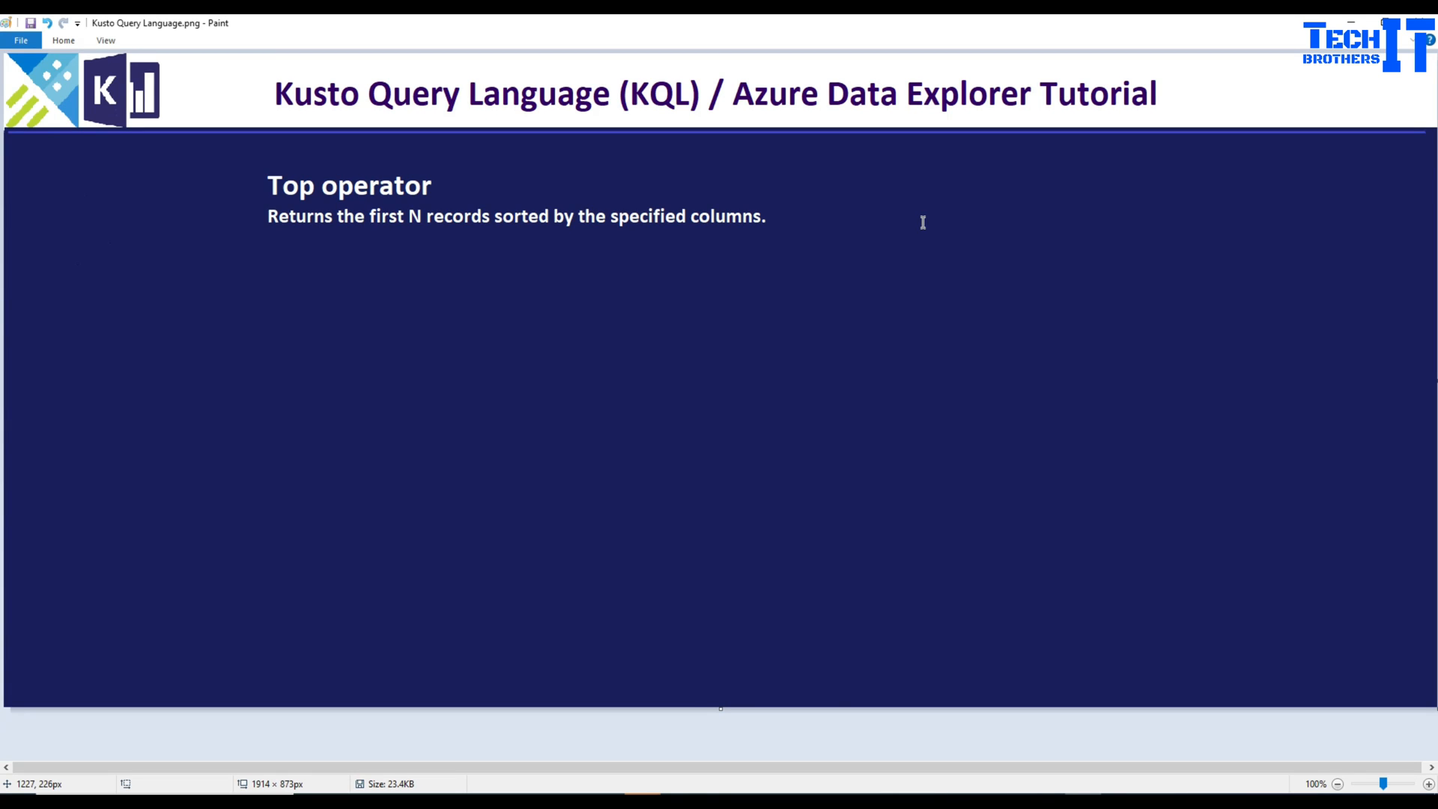
mouse_move(921, 221)
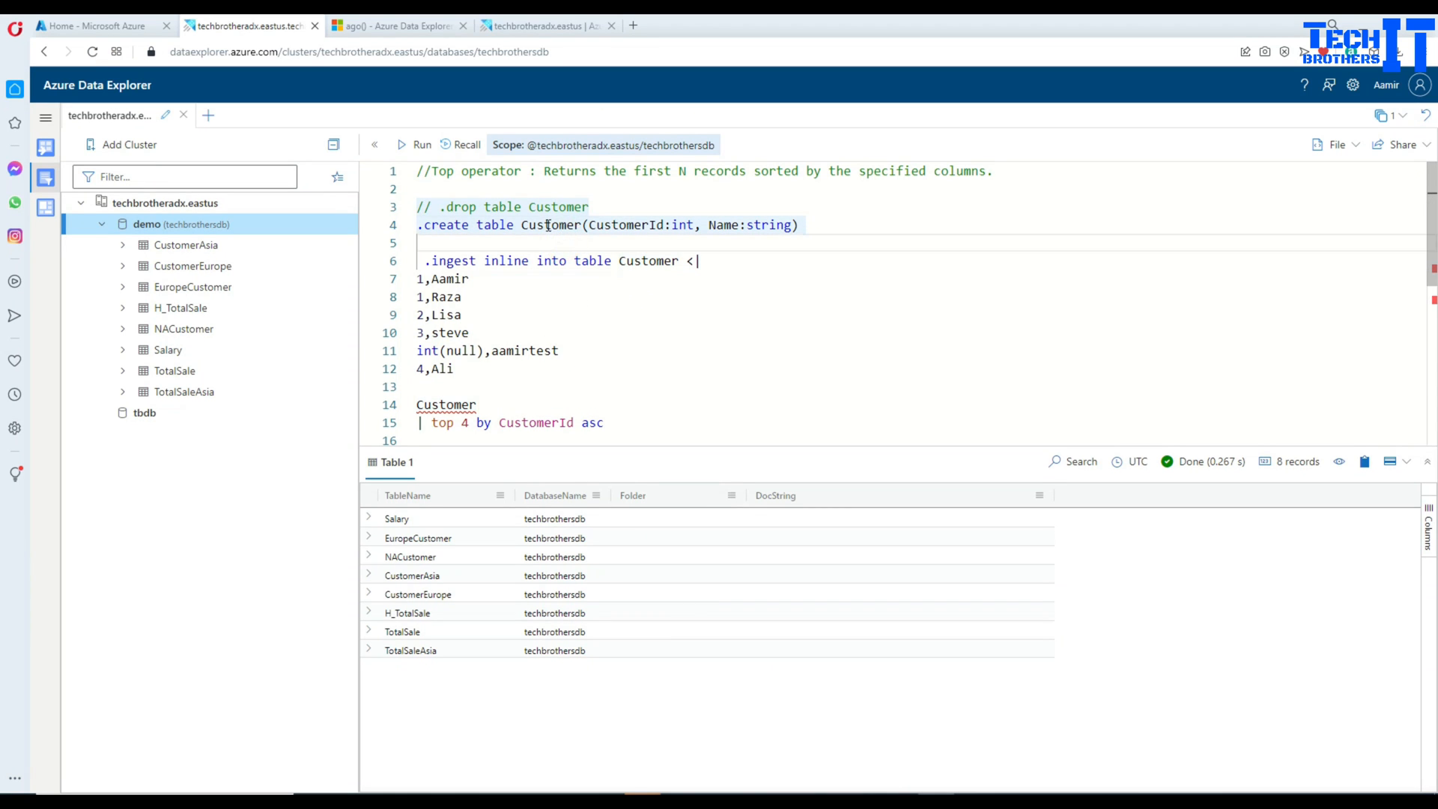
Run '.create table Customer(CustomerId:int, Name:string)' to create the Customer table
double_click(552, 224)
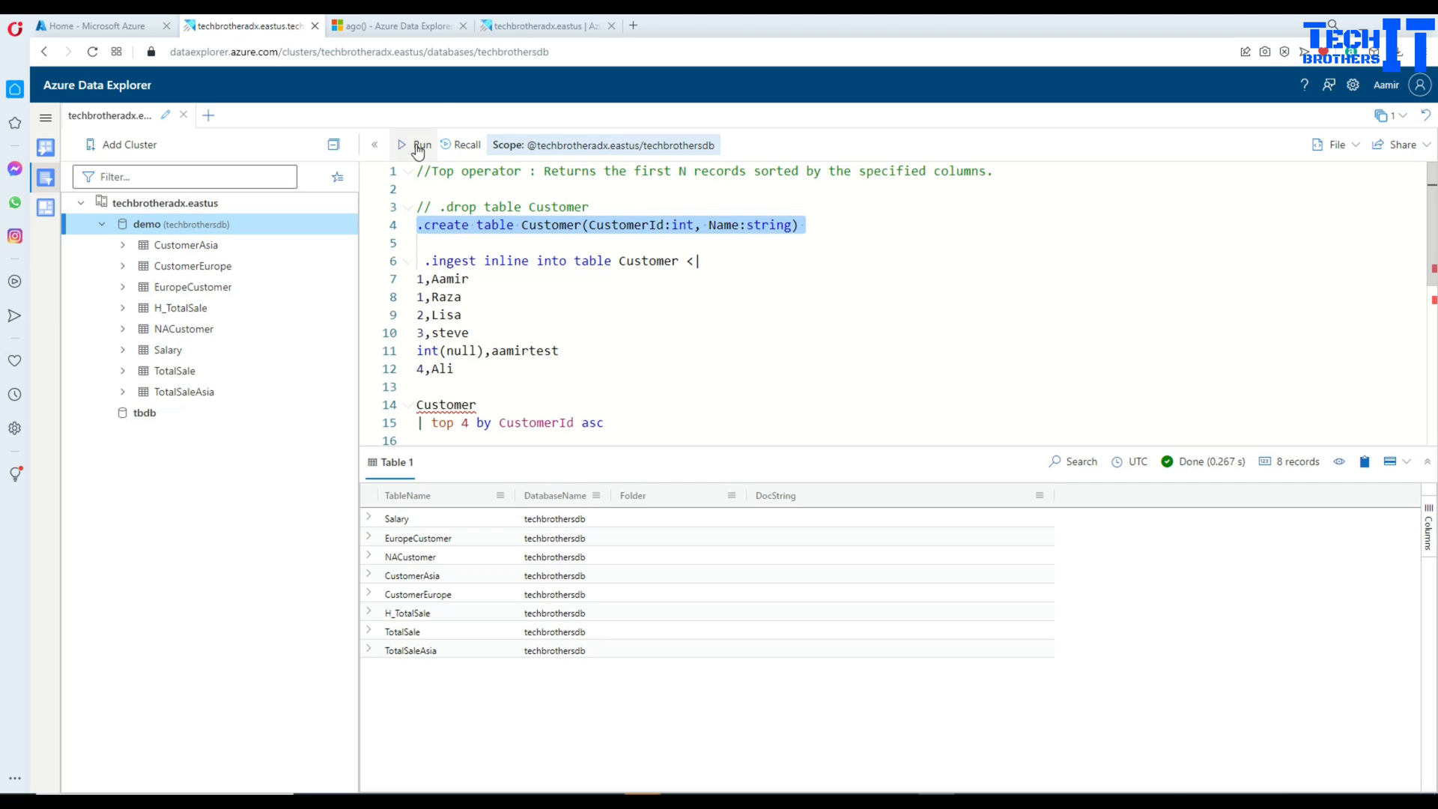
left_click(417, 144)
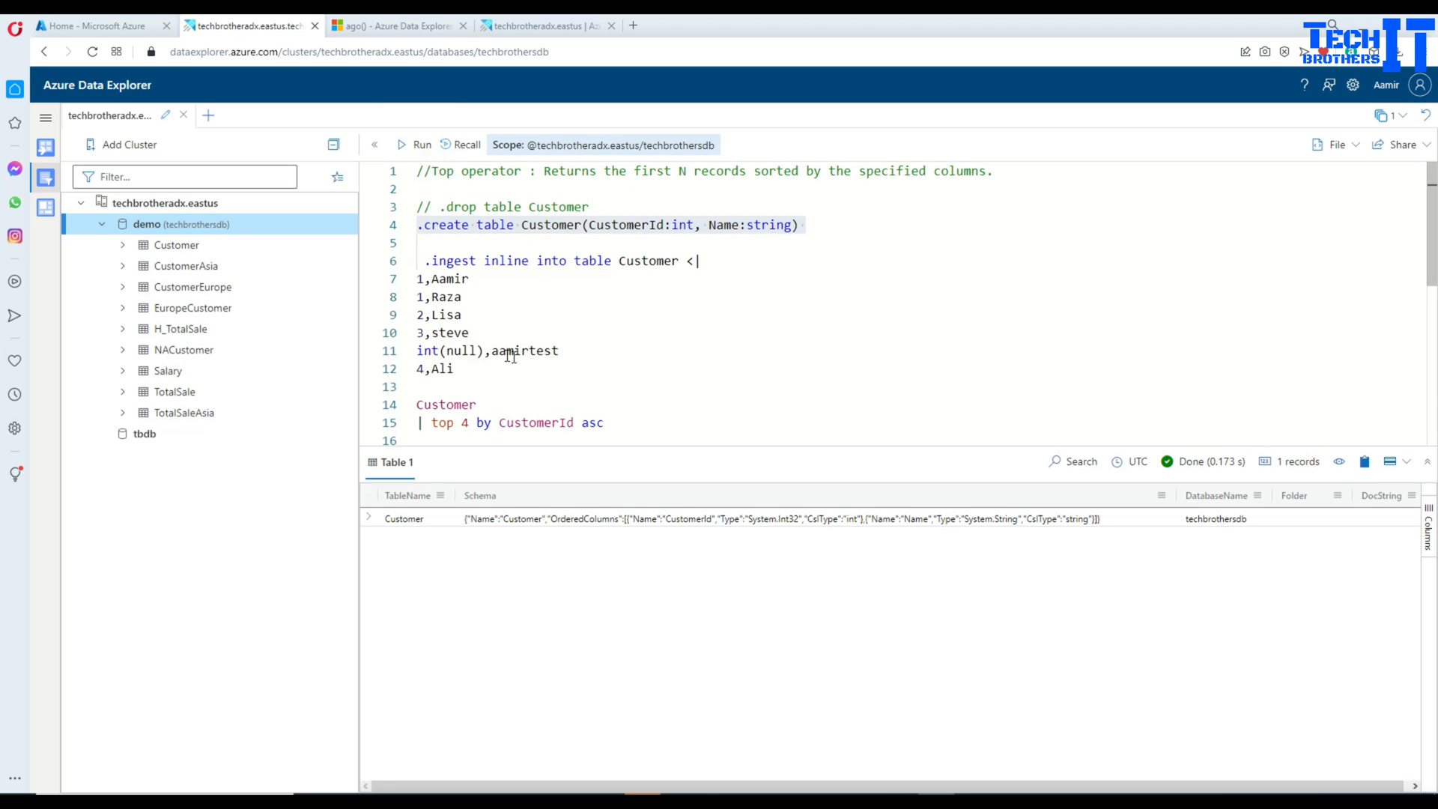
left_click(469, 262)
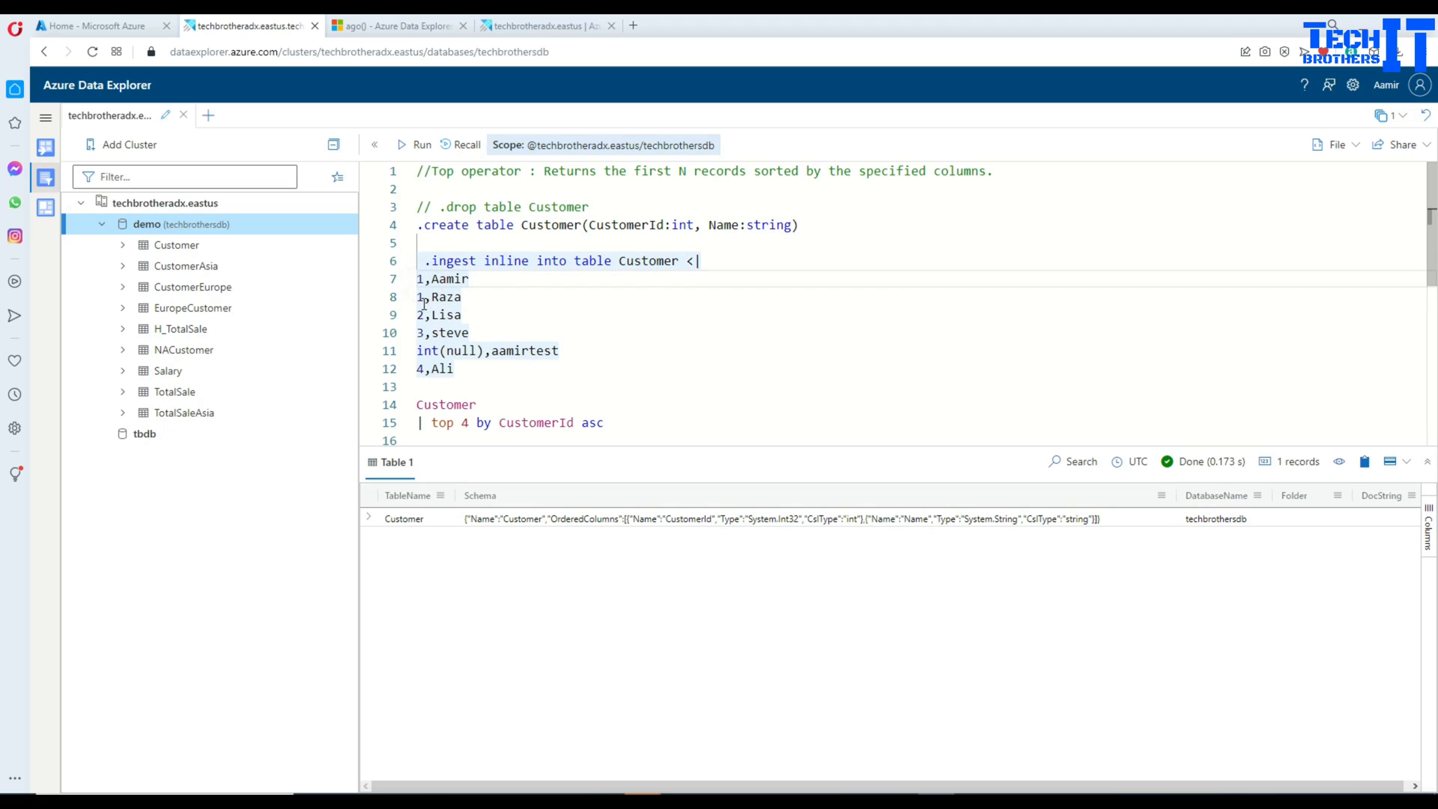
left_click(485, 350)
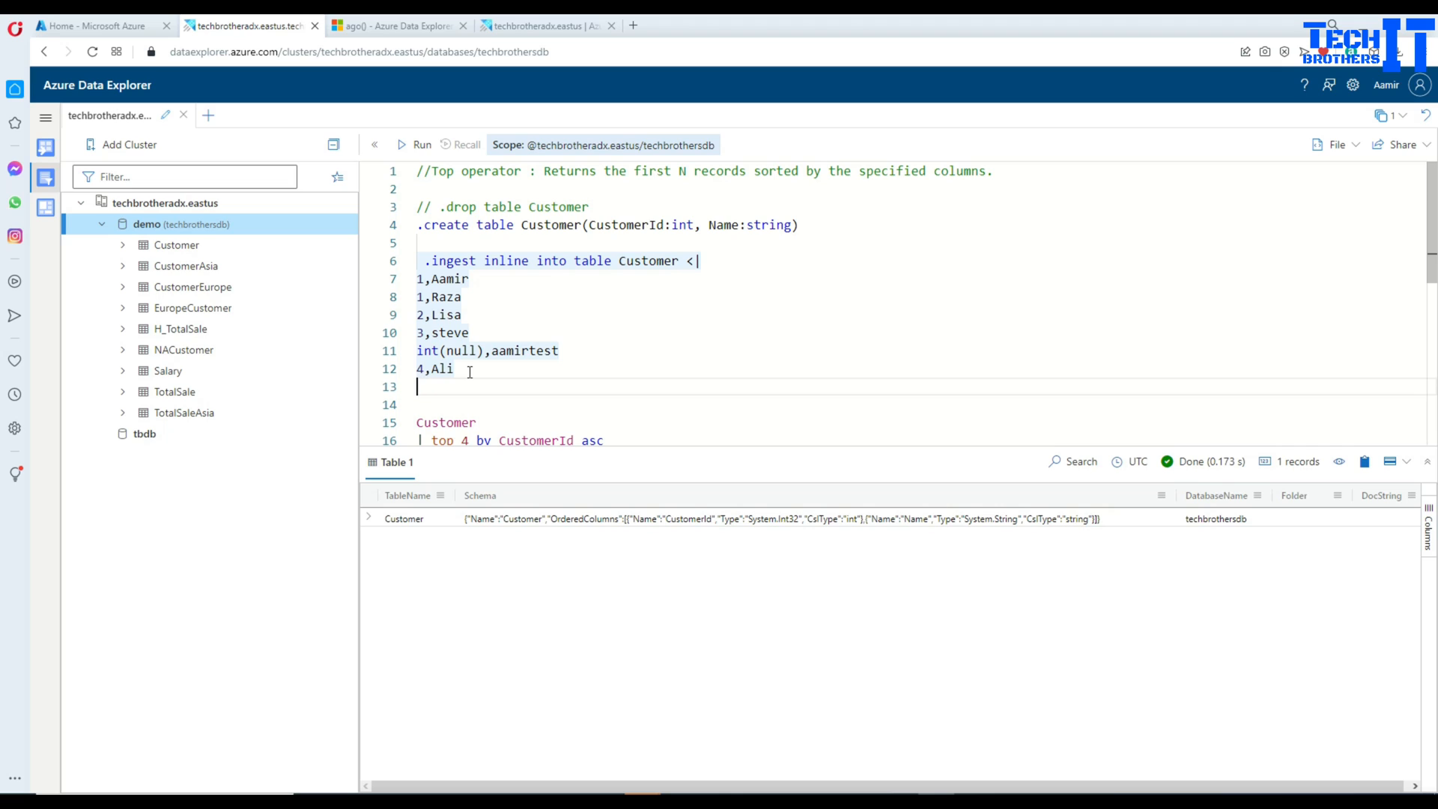
Add the row '5,test' after '4,Ali' and run the inline ingest into Customer
type("5,test")
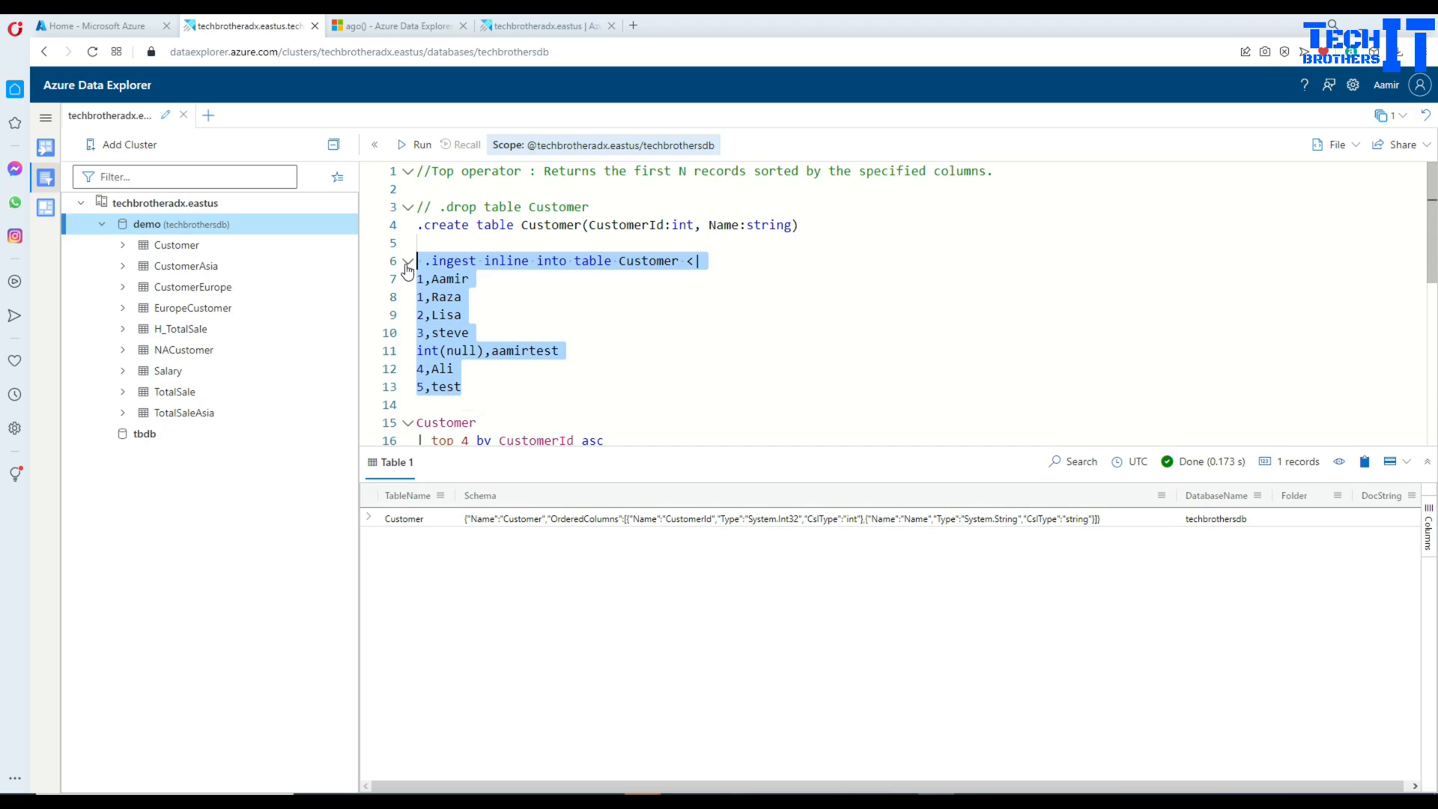
left_click(420, 145)
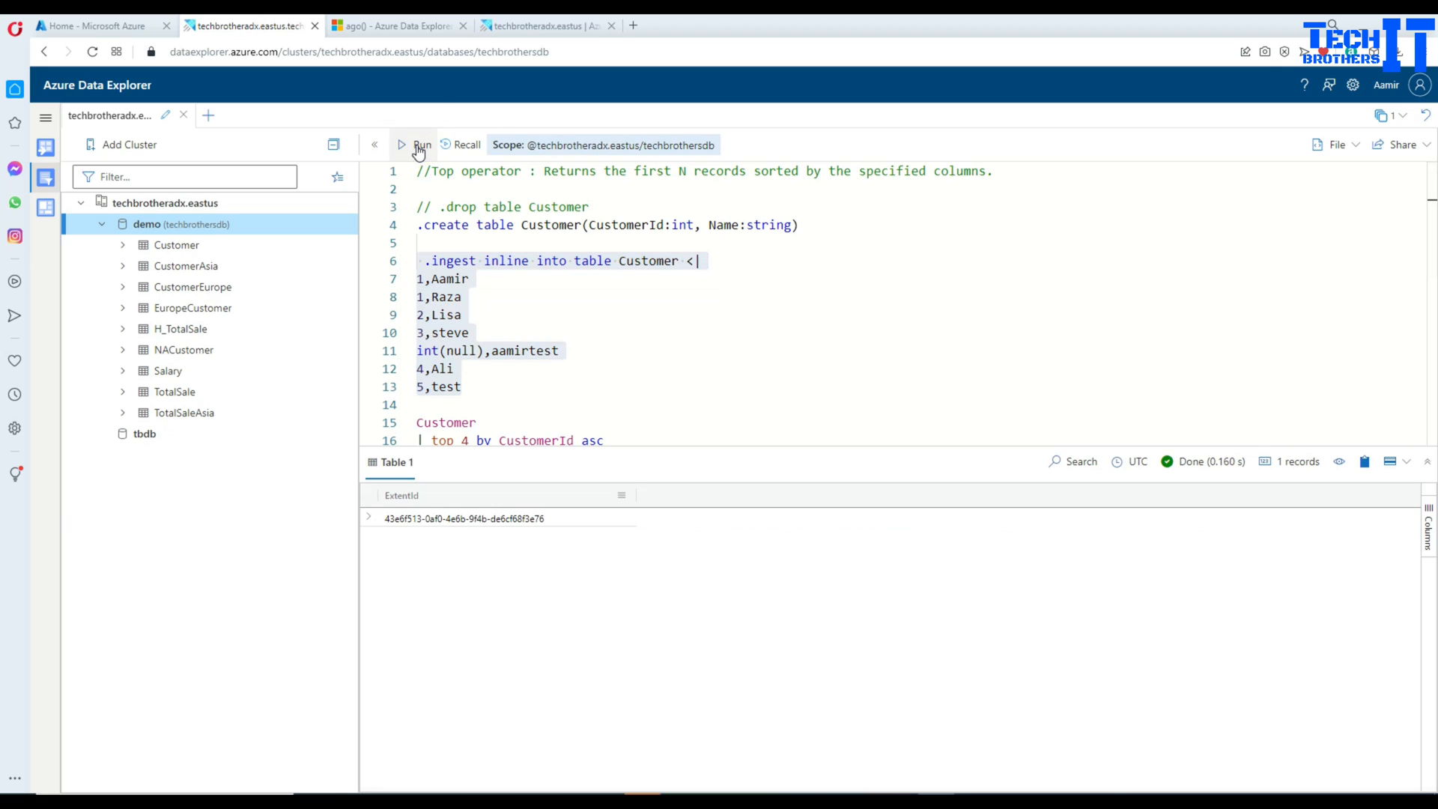
scroll("down", 3)
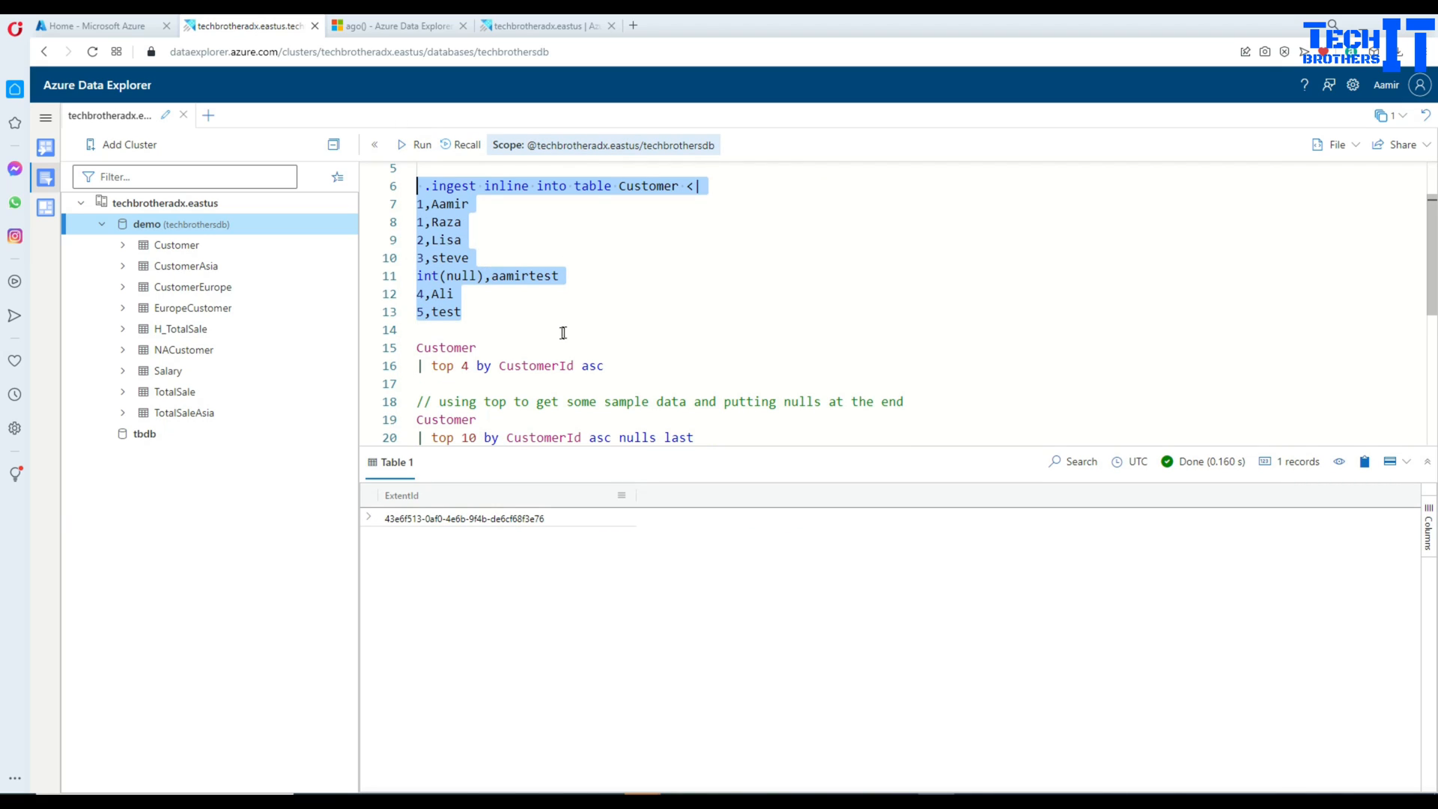
Run 'Customer | top 4 by CustomerId', returning test, Ali, steve and Lisa
left_click(522, 364)
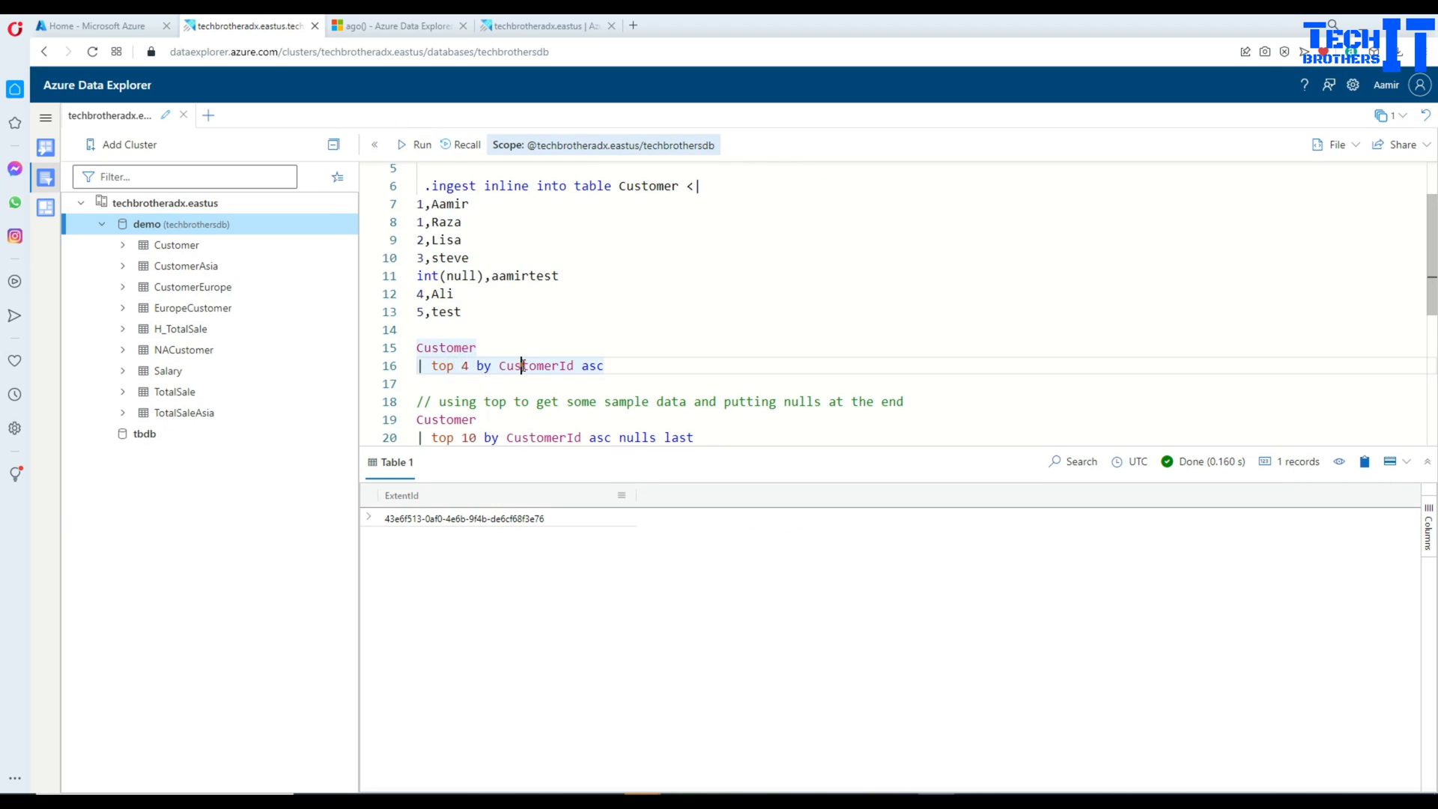
double_click(591, 364)
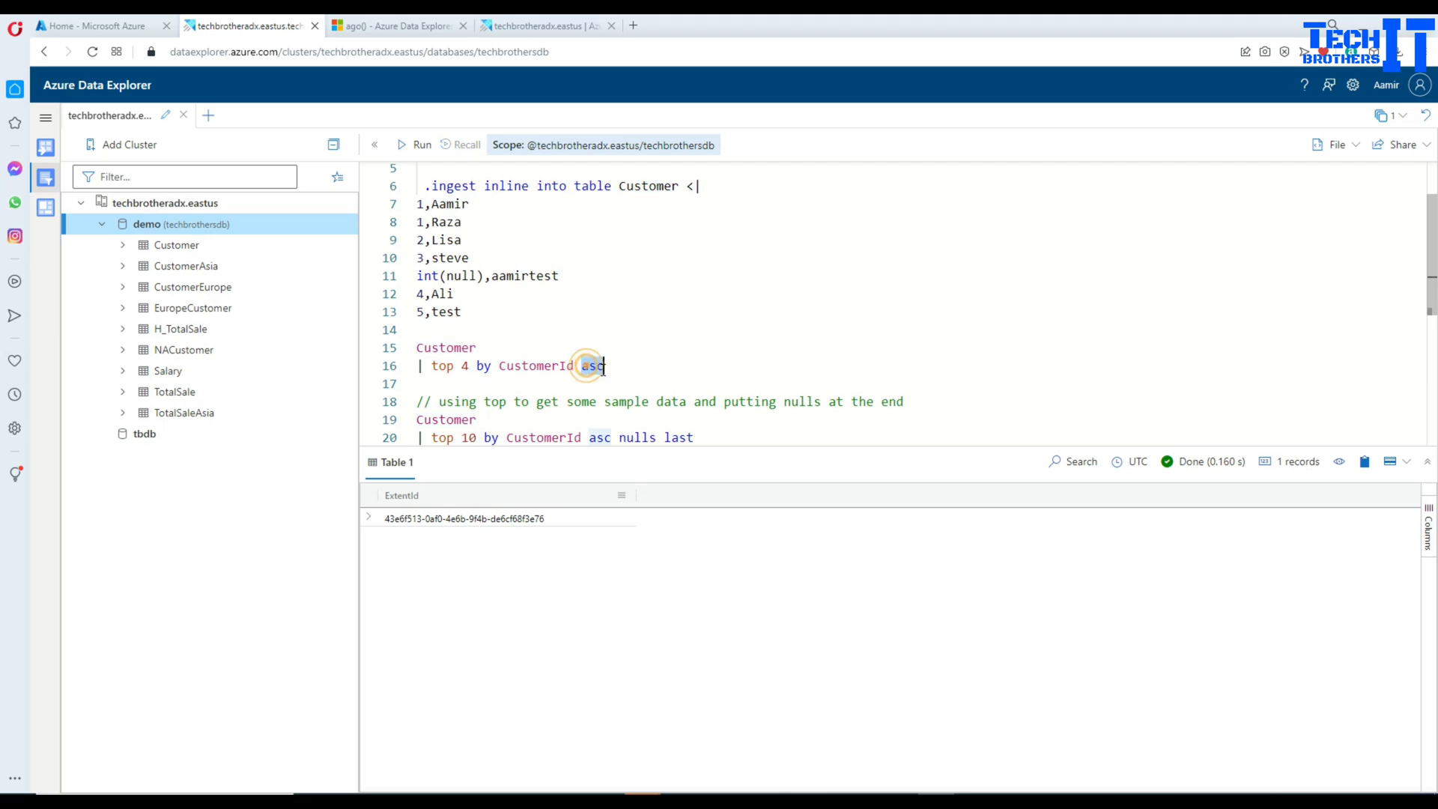
double_click(593, 365)
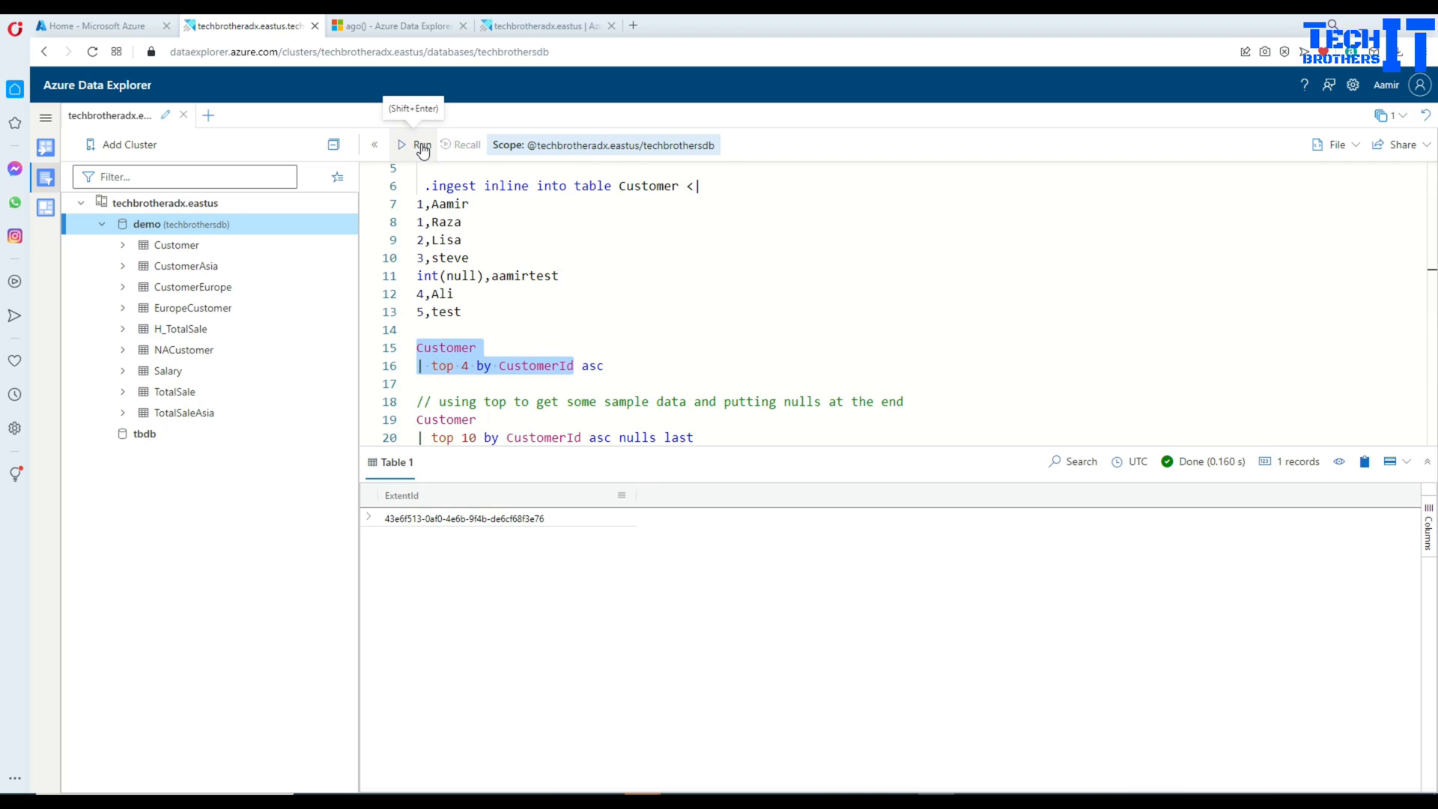
left_click(421, 144)
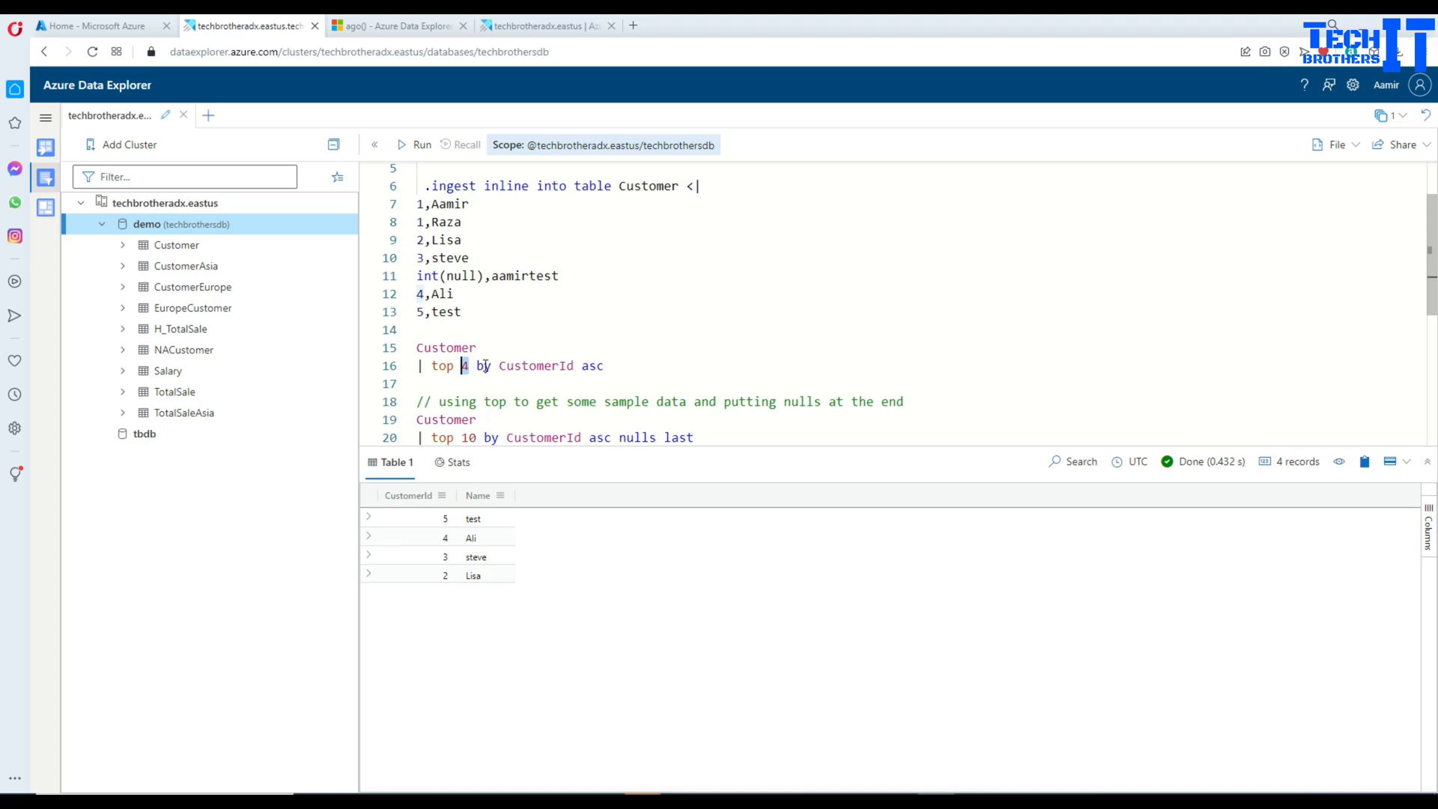
mouse_move(536, 365)
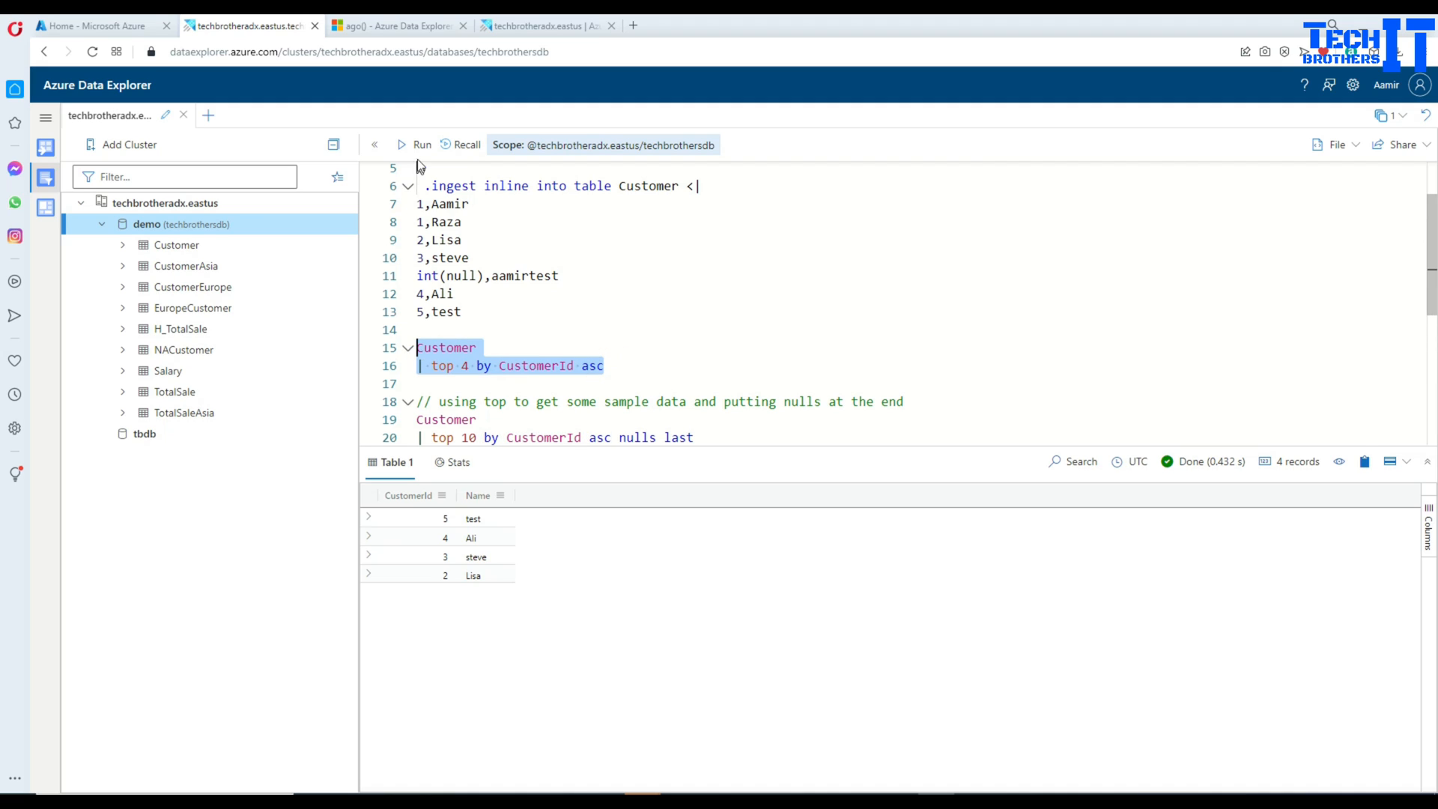
Rerun 'top 4 by CustomerId asc', listing null-ID aamirtest first, then Raza, Aamir, Lisa
left_click(421, 144)
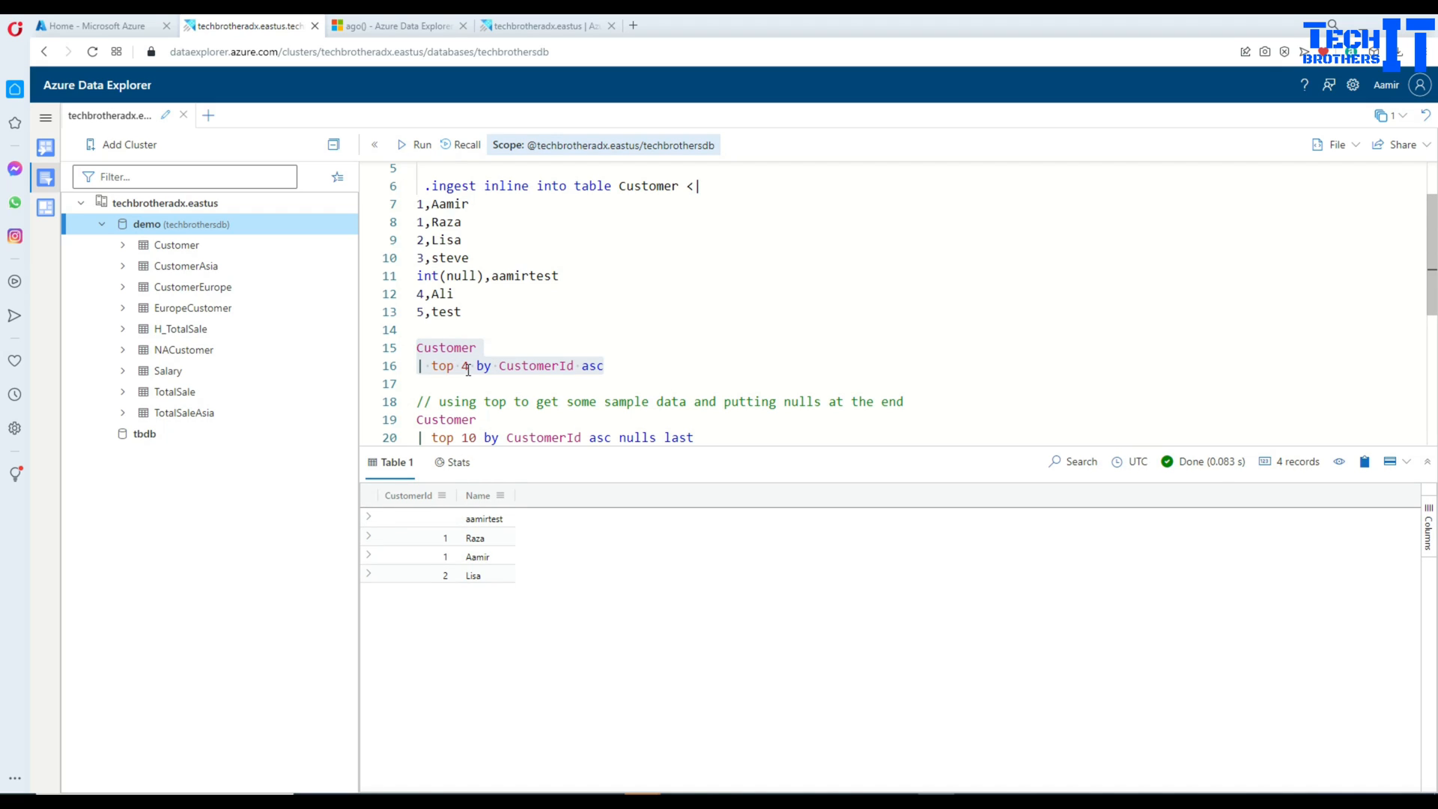
double_click(535, 365)
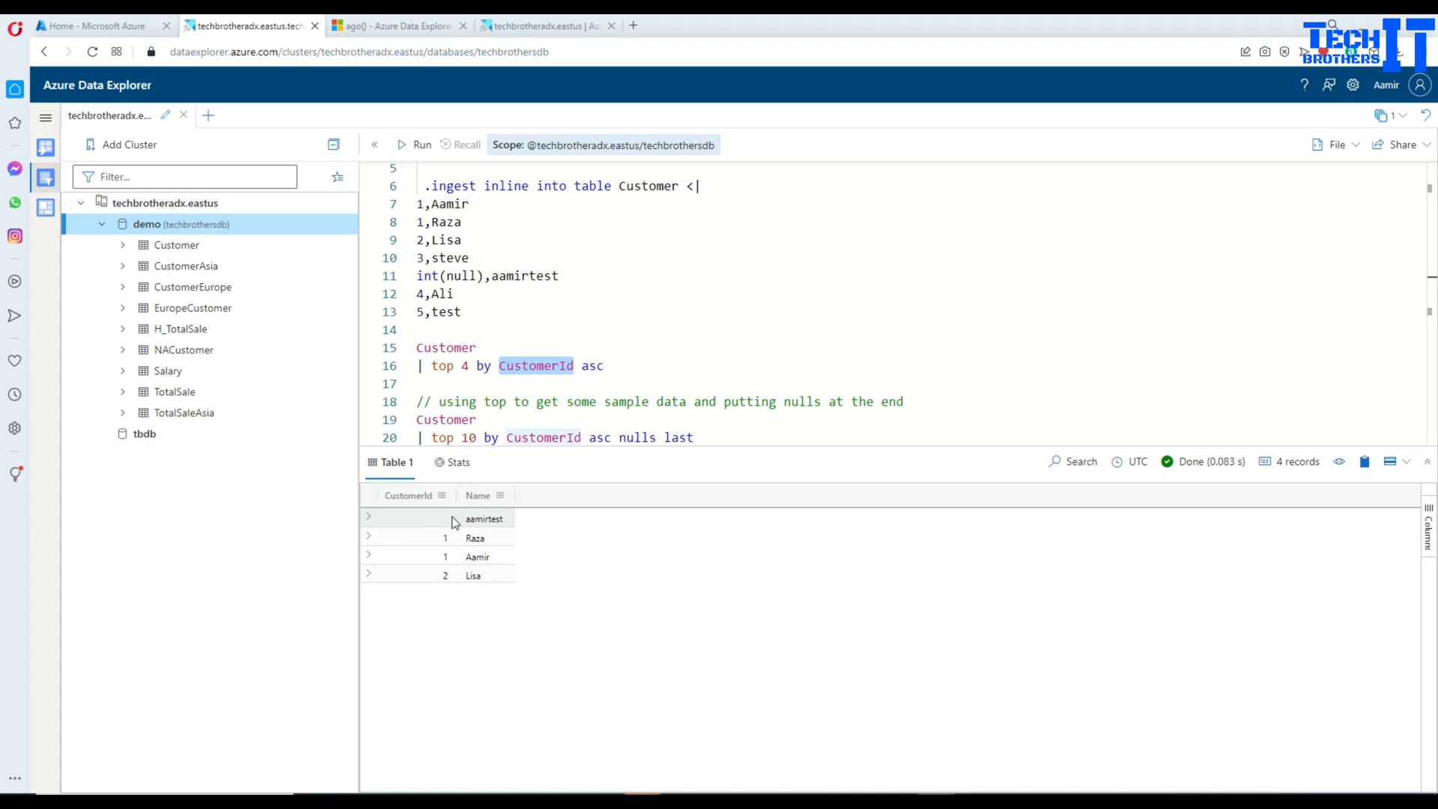
mouse_move(438, 526)
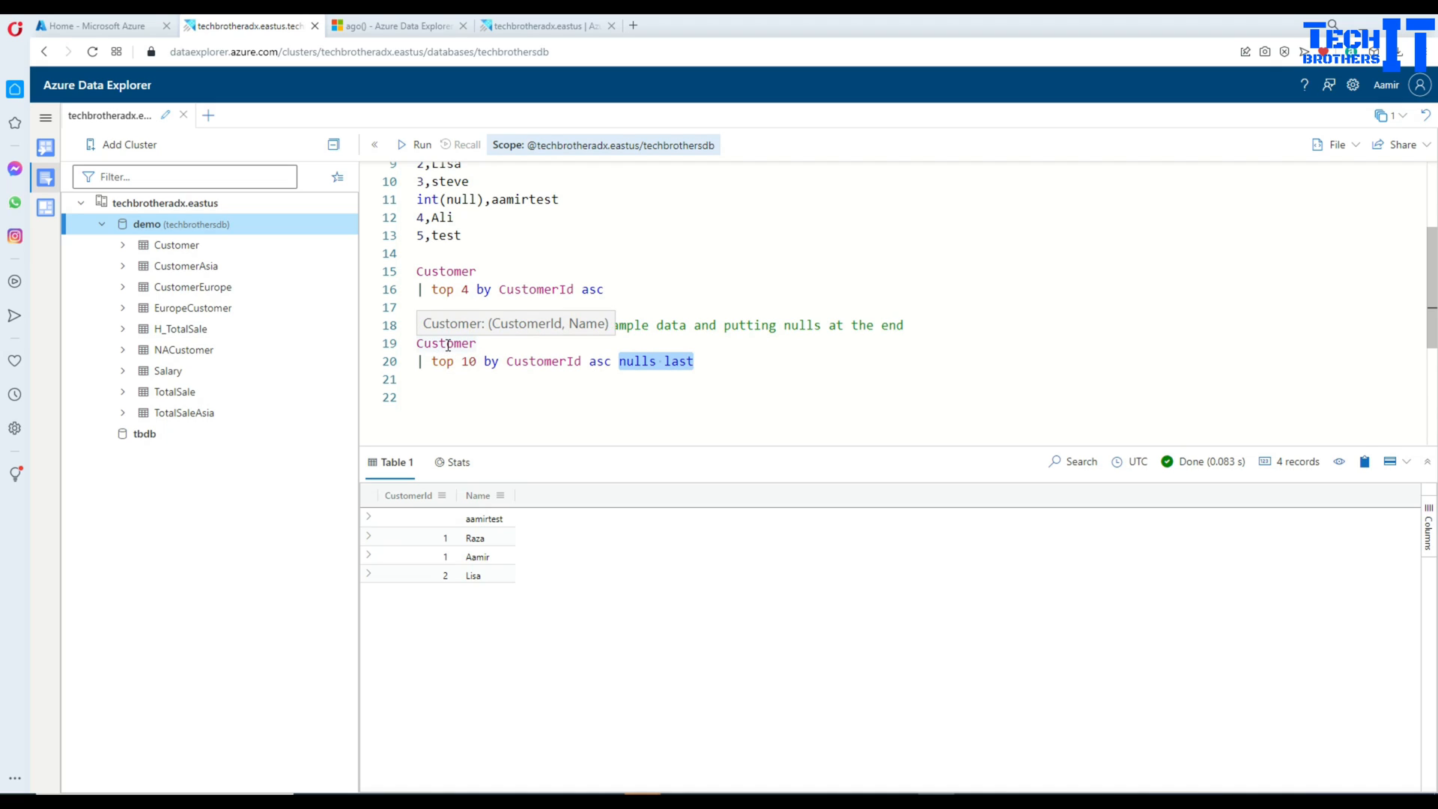
Run 'top 10 by CustomerId asc nulls last', returning seven customers with aamirtest last
left_click(446, 343)
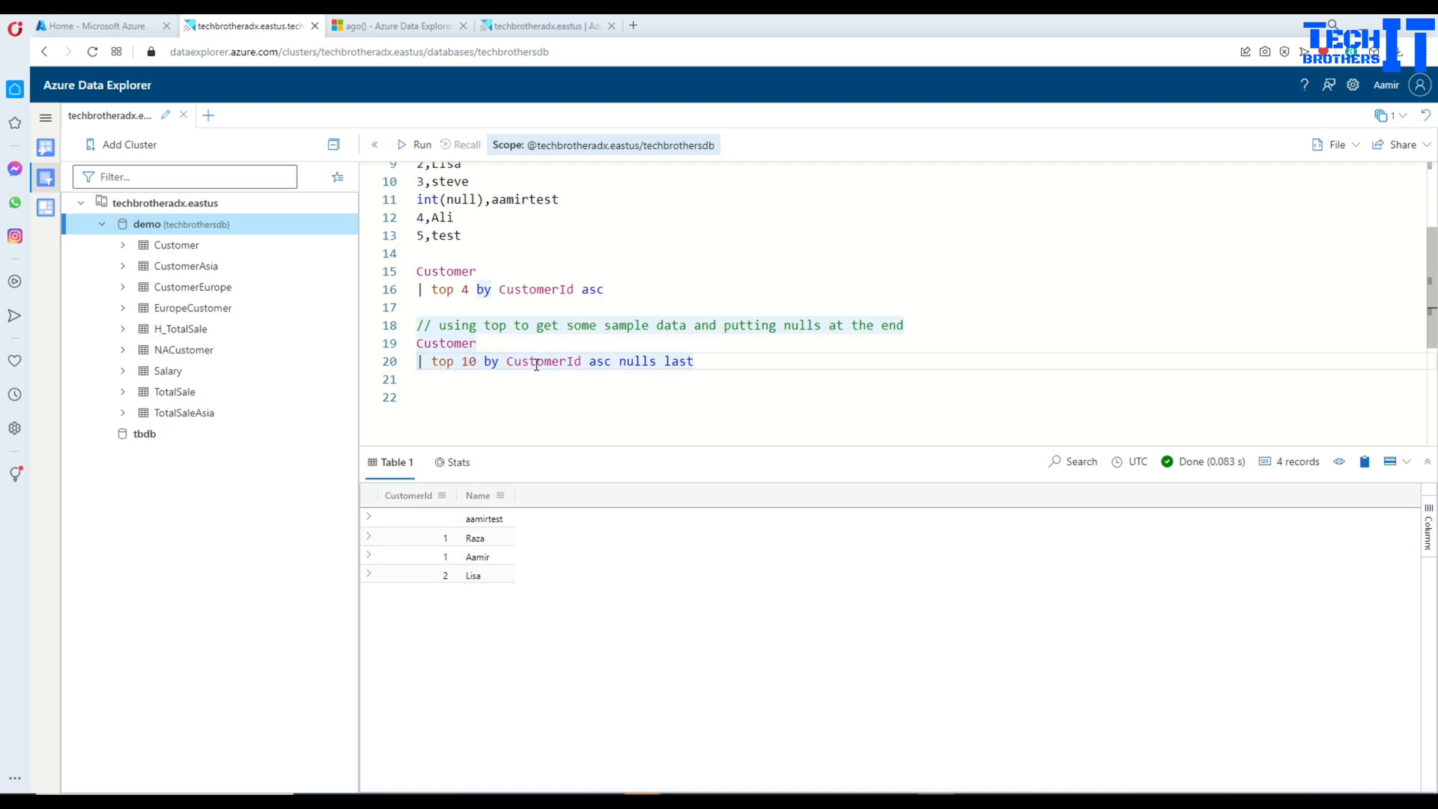
double_click(542, 360)
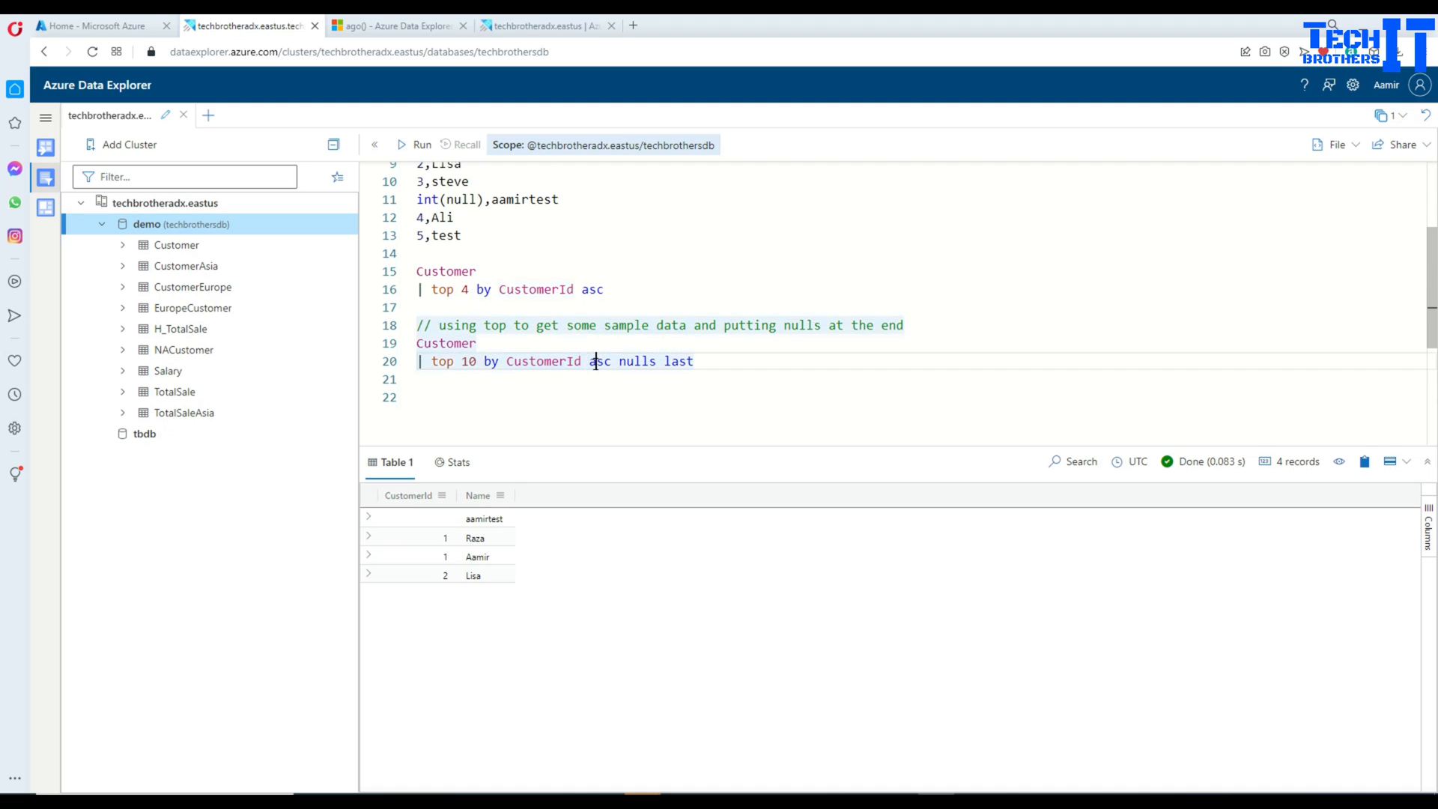
double_click(599, 361)
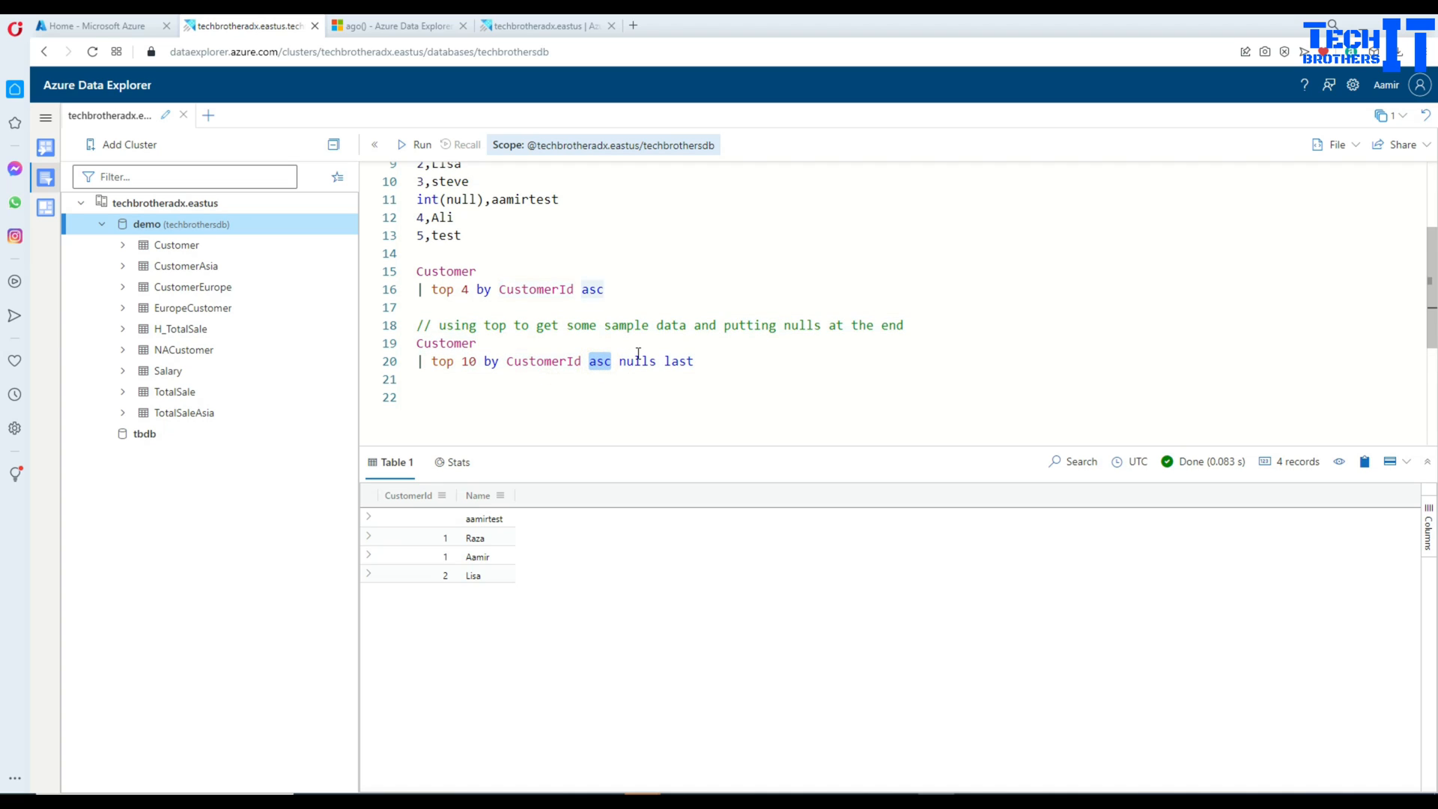
left_click_drag(419, 343, 695, 360)
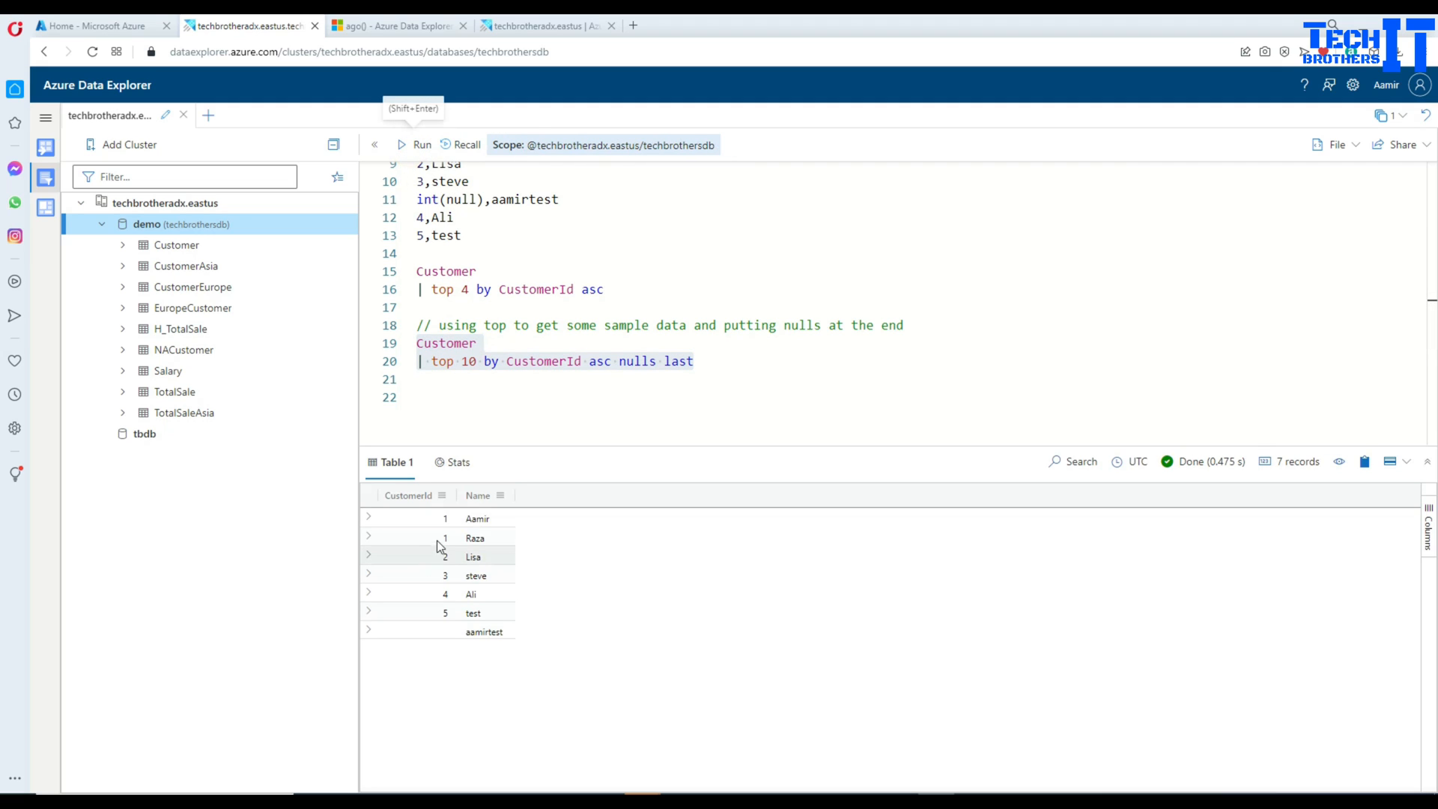
mouse_move(423, 501)
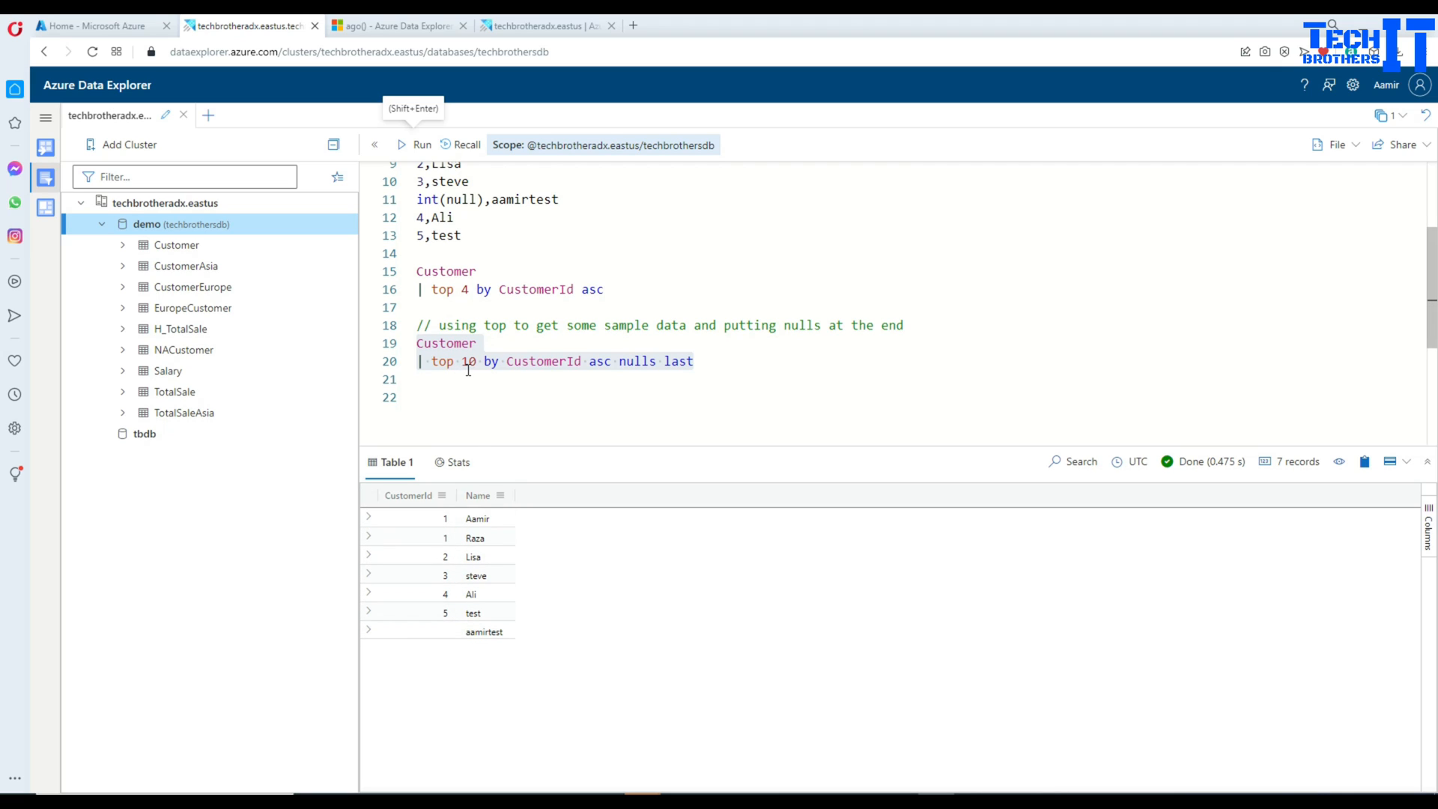
double_click(468, 360)
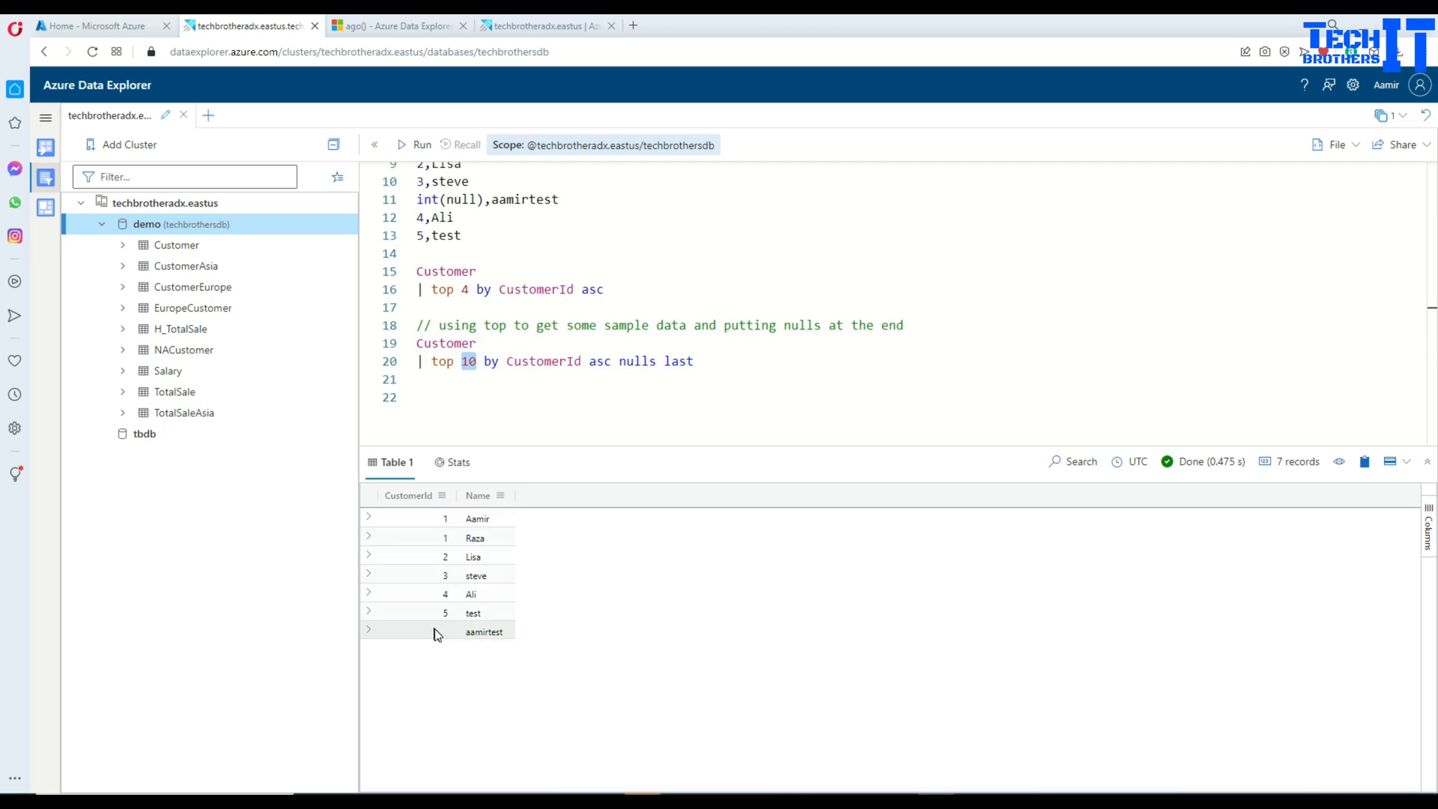
Change the limit to 5 and rerun for five customers, then edit it to 50
left_click(465, 380)
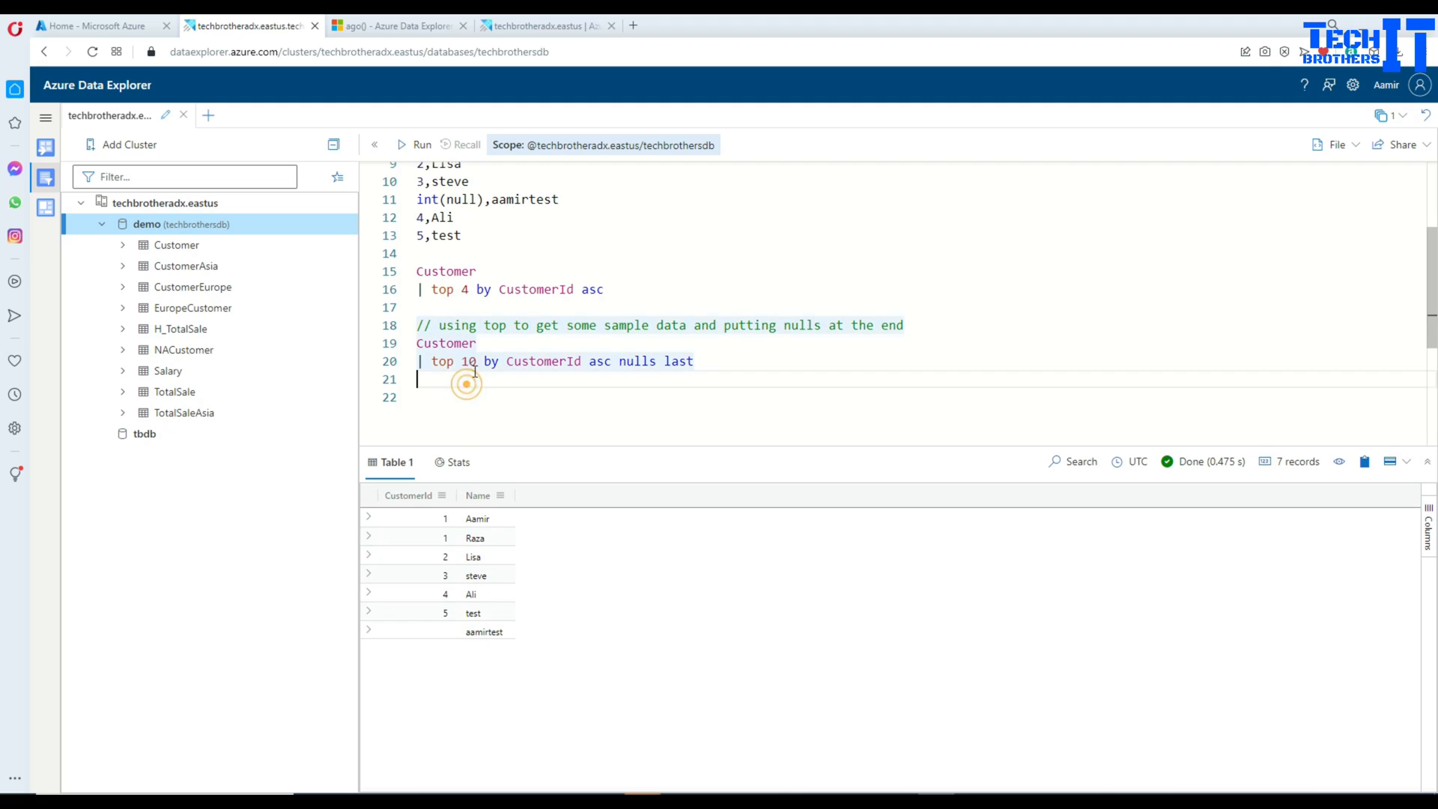
double_click(468, 361)
type("5")
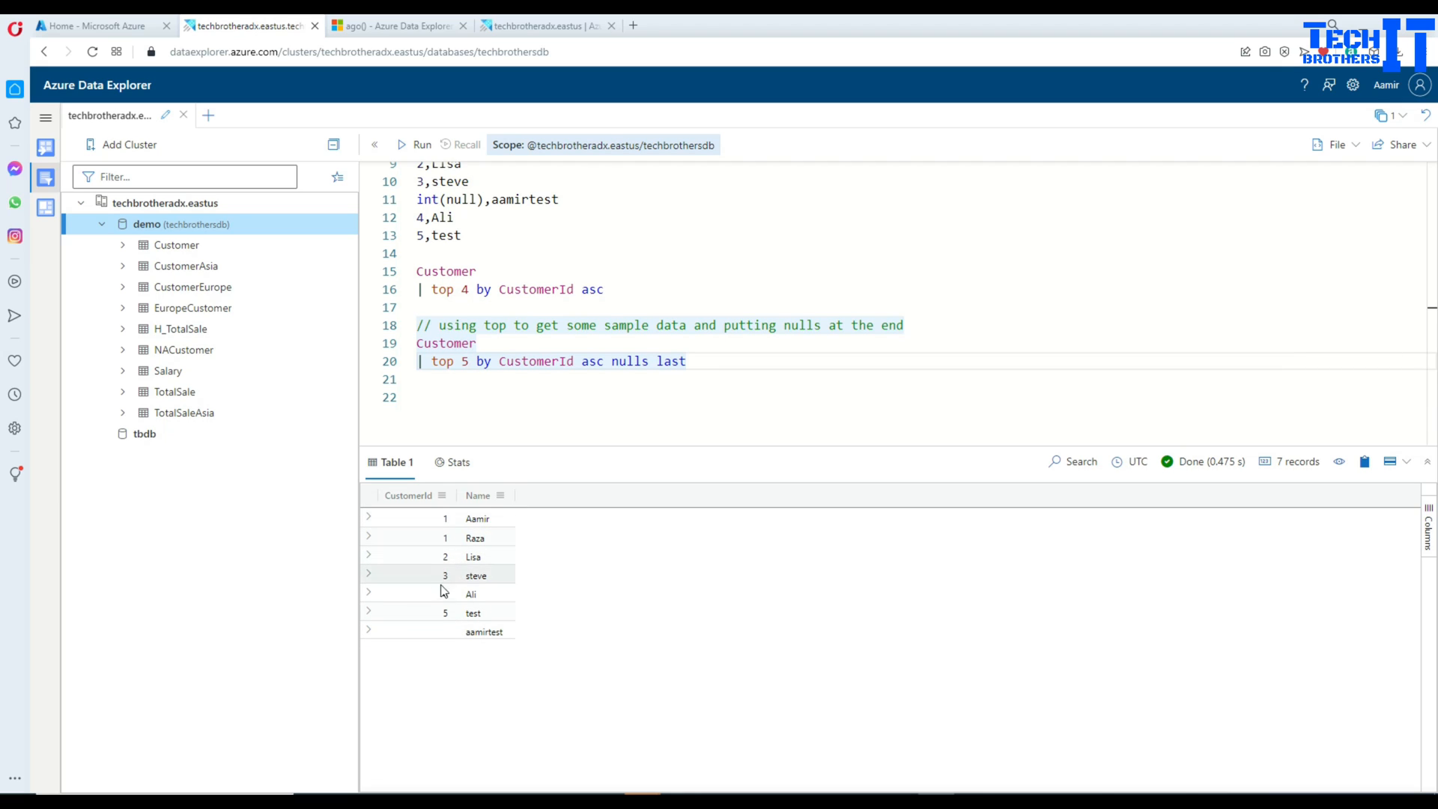
left_click(445, 343)
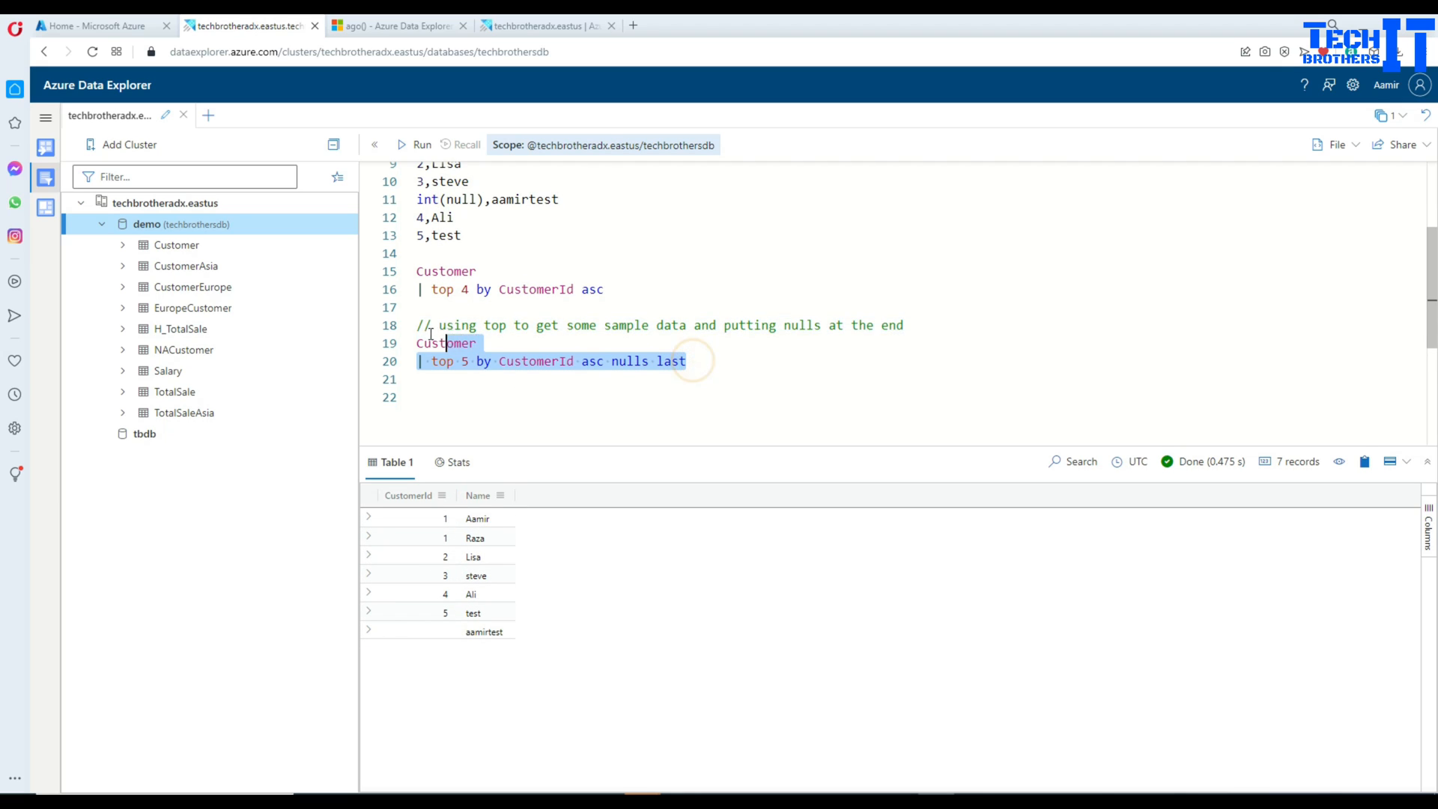
left_click(421, 145)
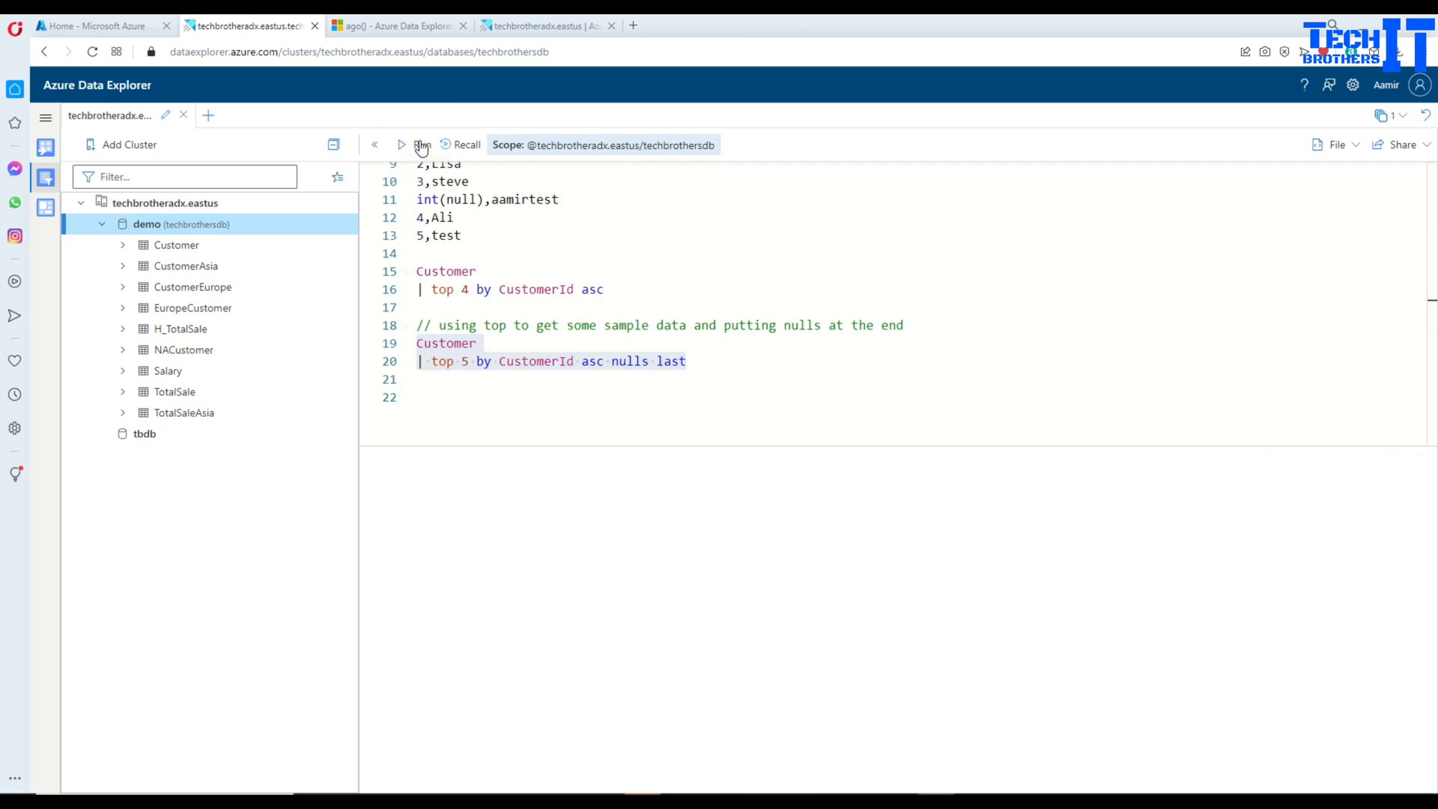
left_click(421, 144)
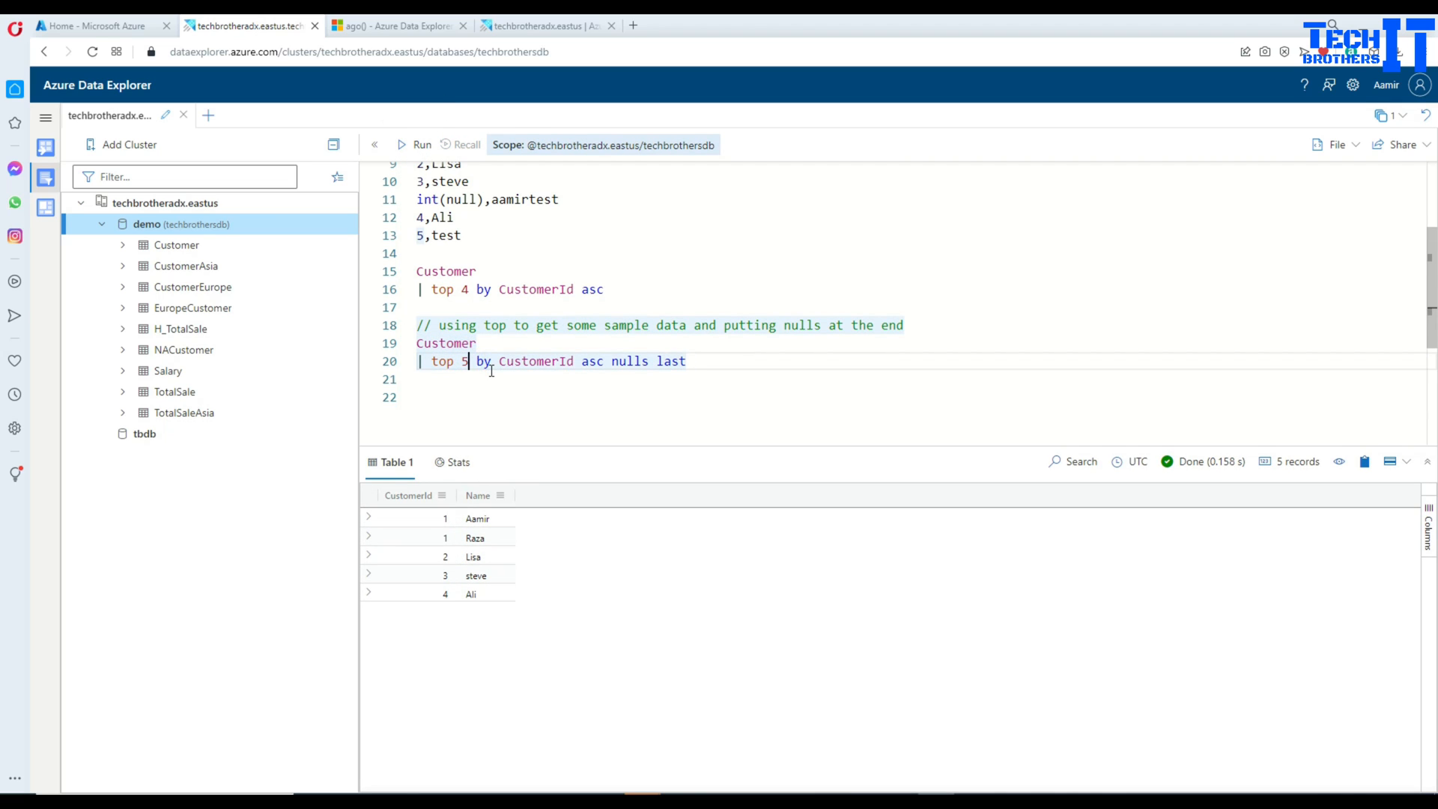
type("0")
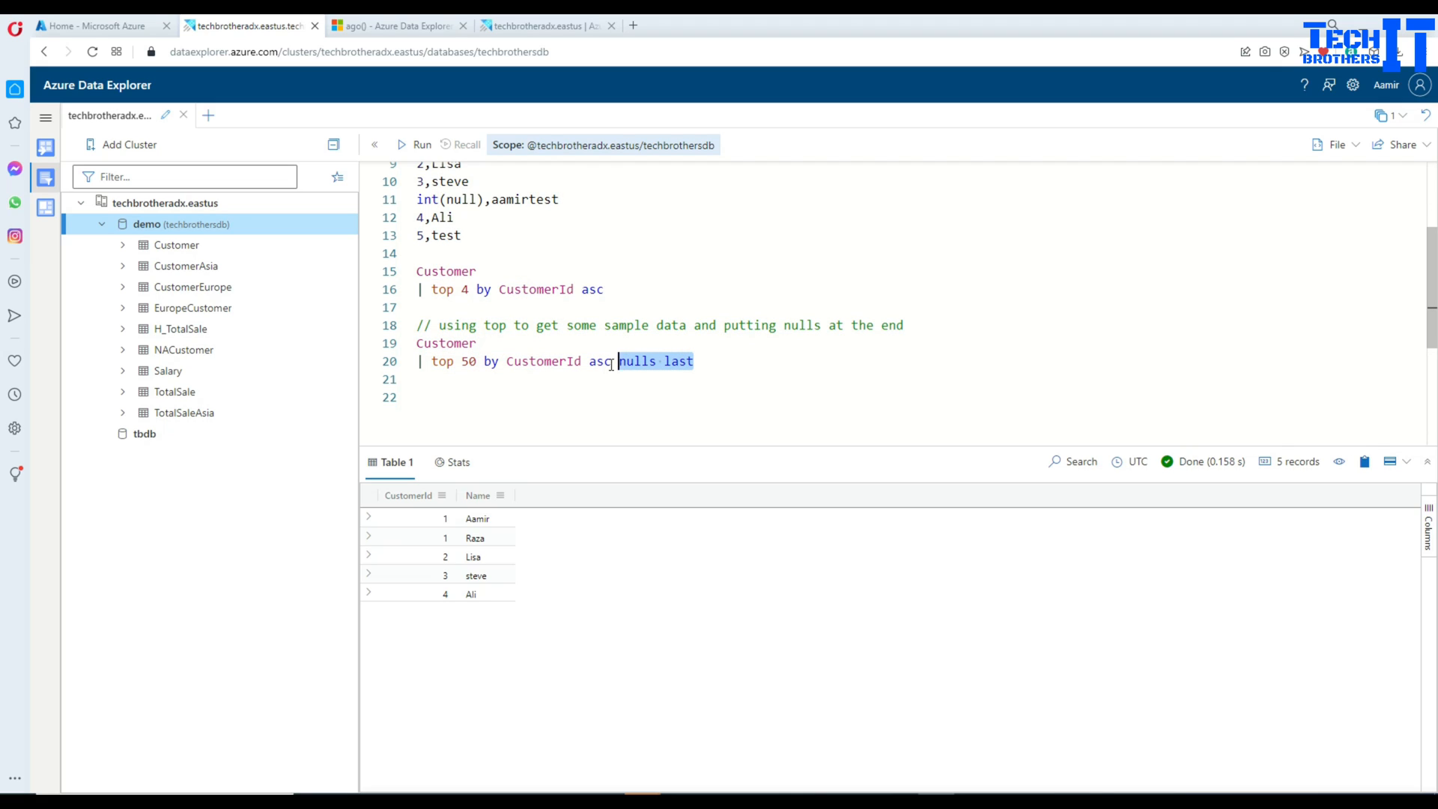
Run the 'top 50 by CustomerId asc nulls last' query
left_click(702, 360)
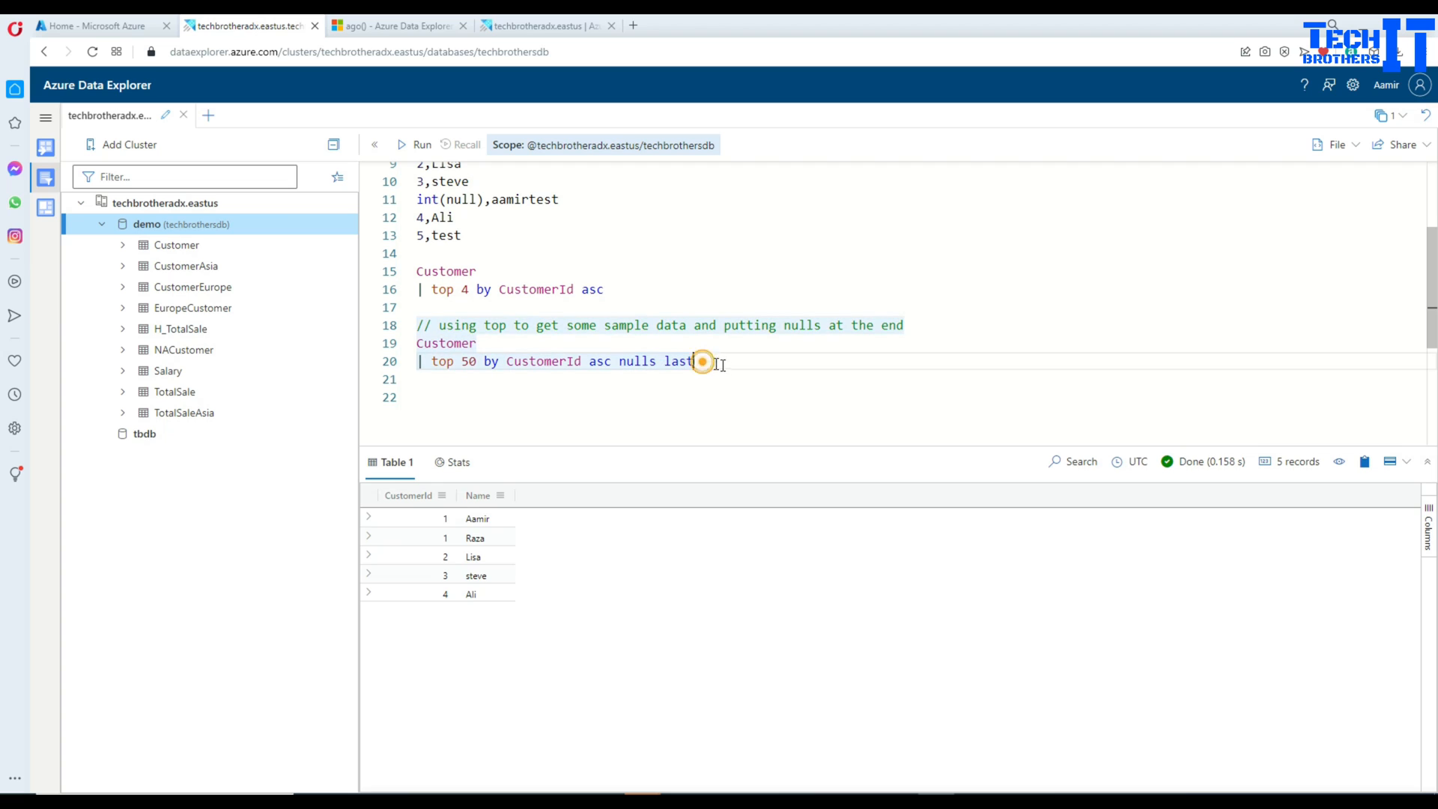
left_click(421, 144)
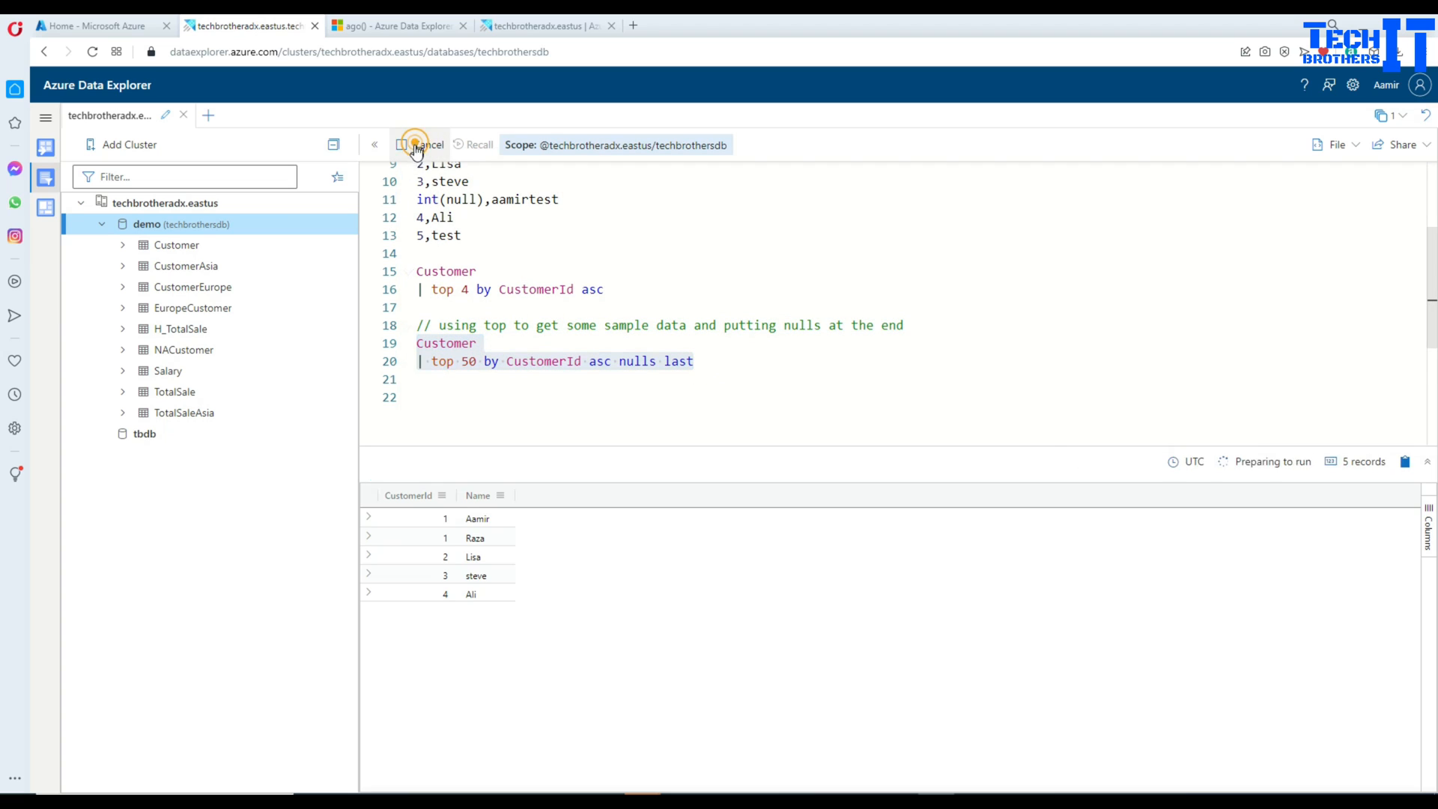
left_click(421, 145)
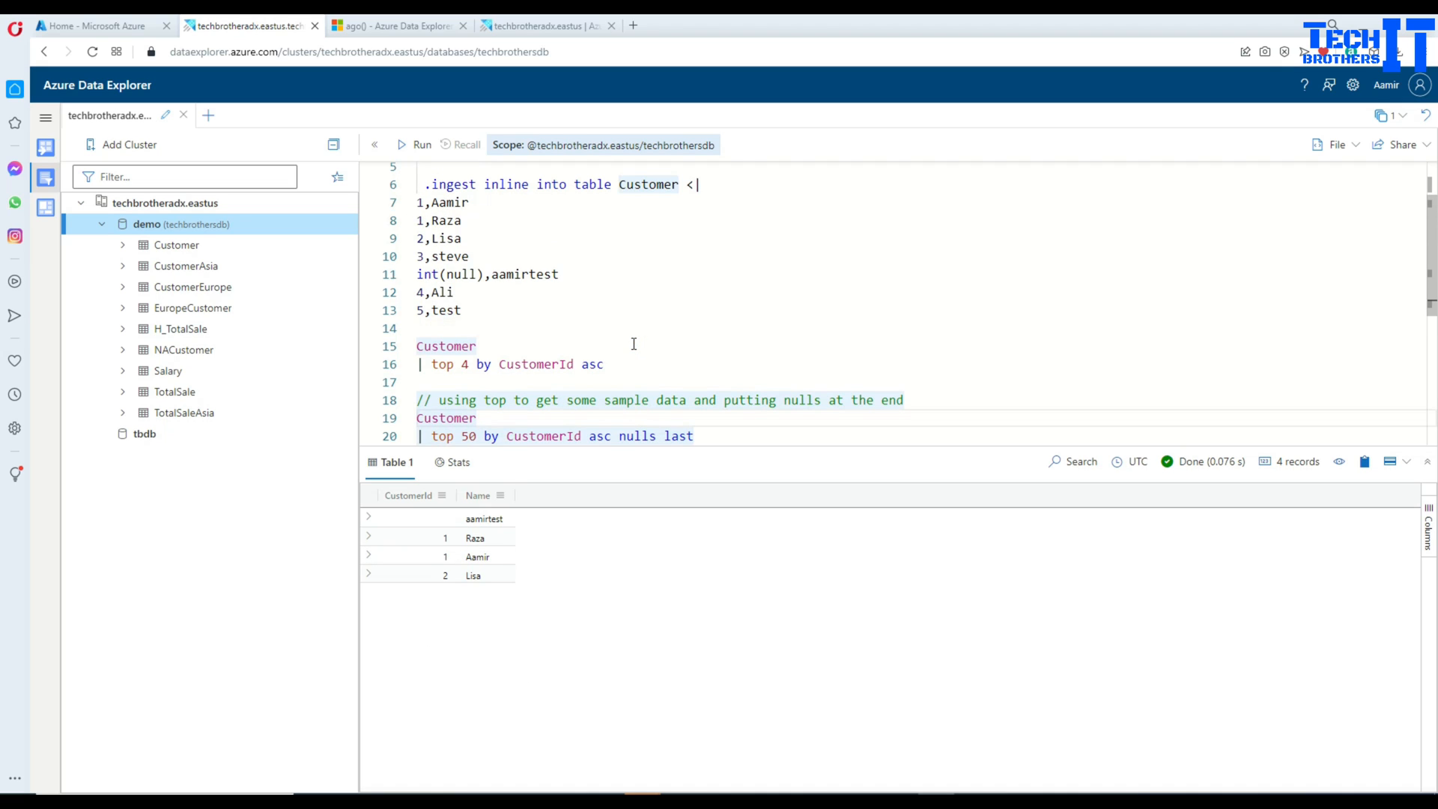
mouse_move(622, 366)
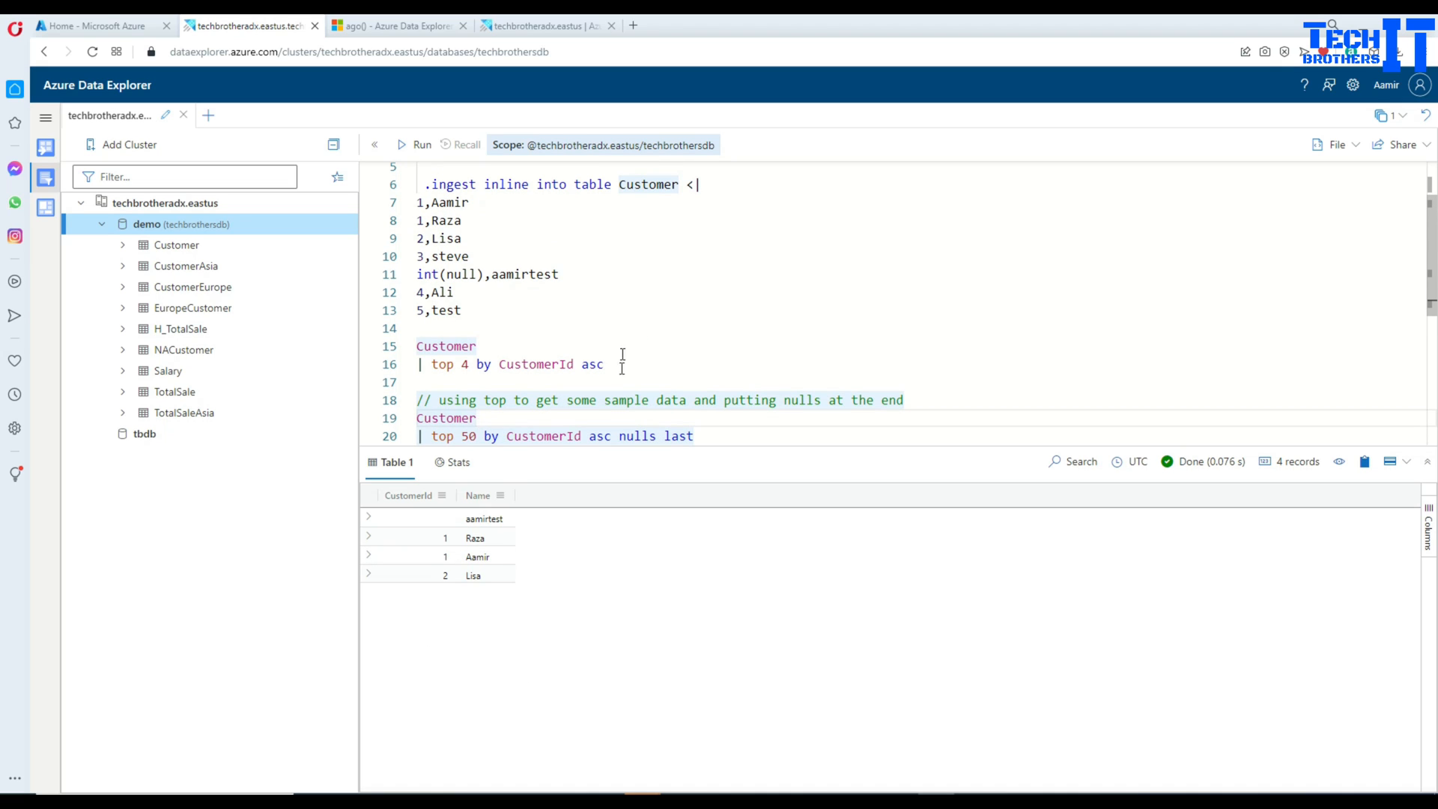